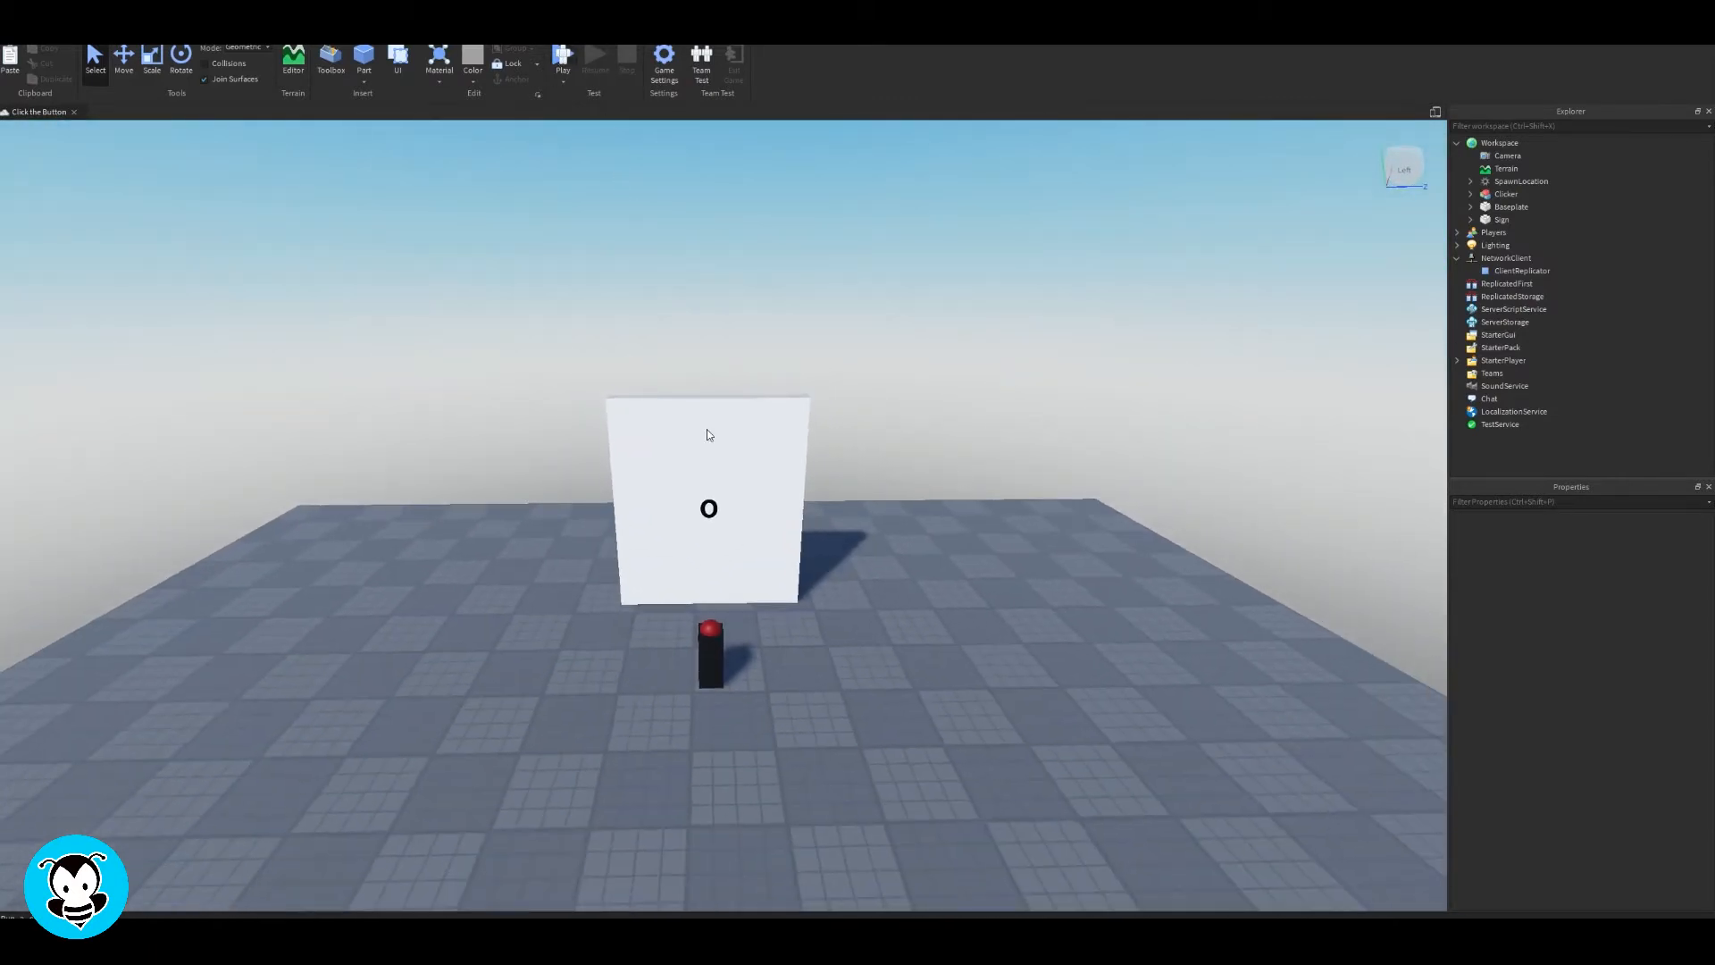
Play-test the game, pressing the red button to raise the counter, then stop the test
left_click(563, 61)
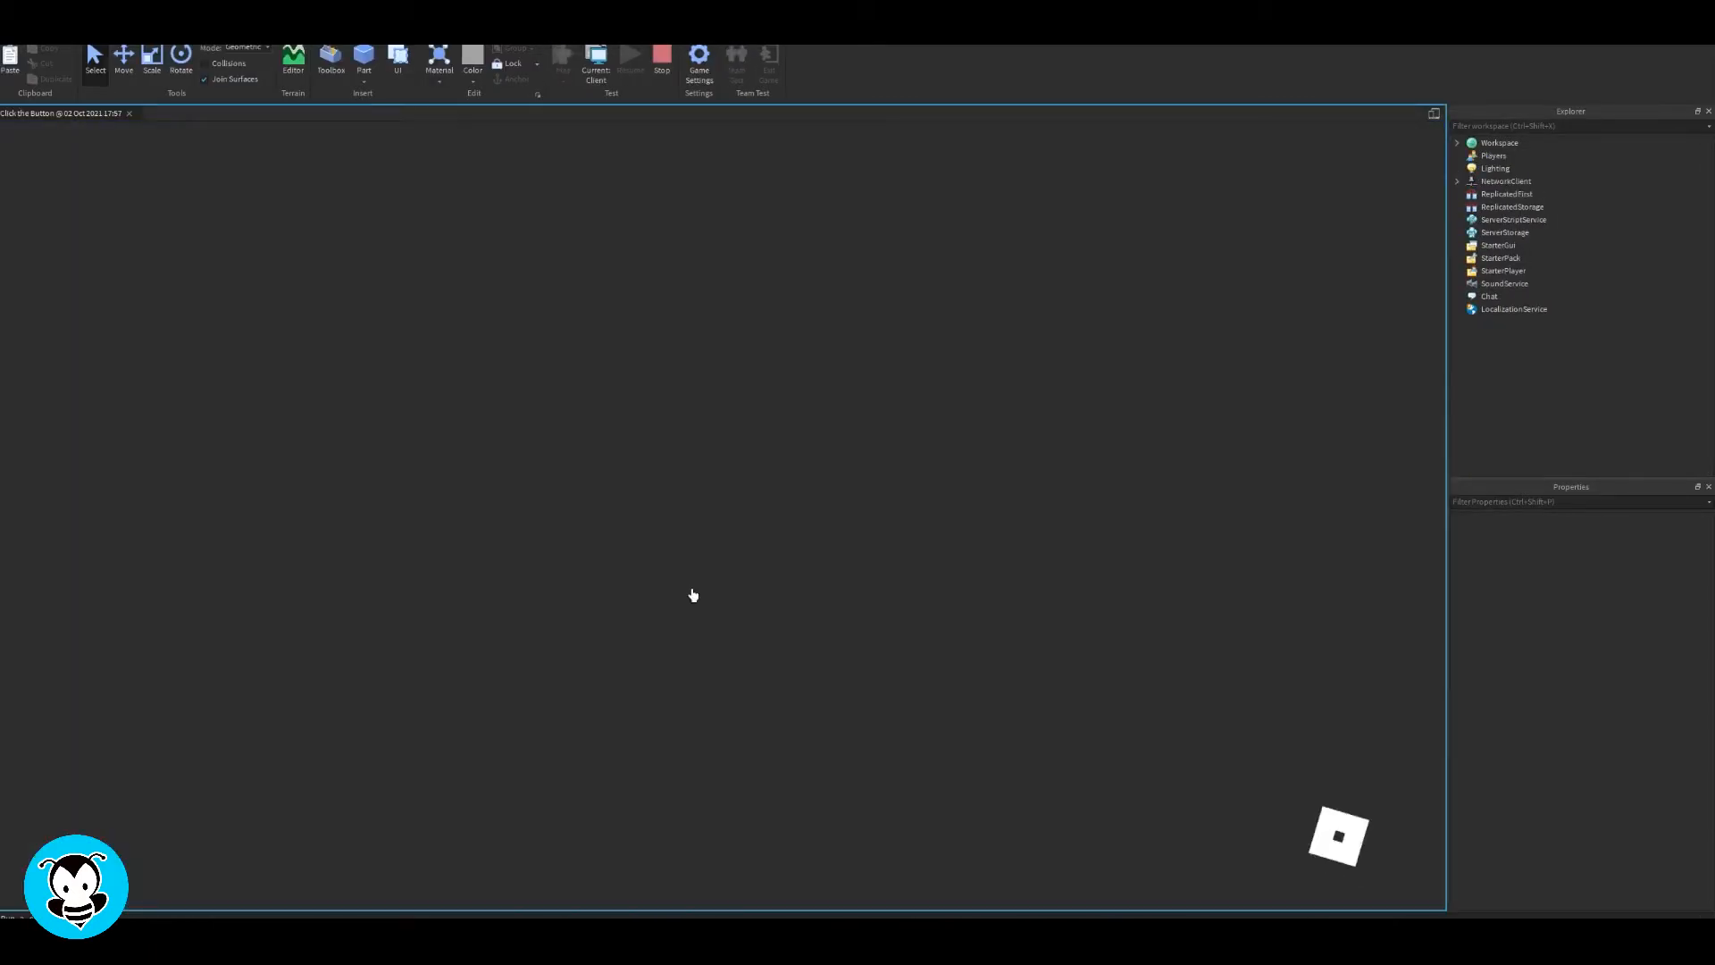
left_click(595, 66)
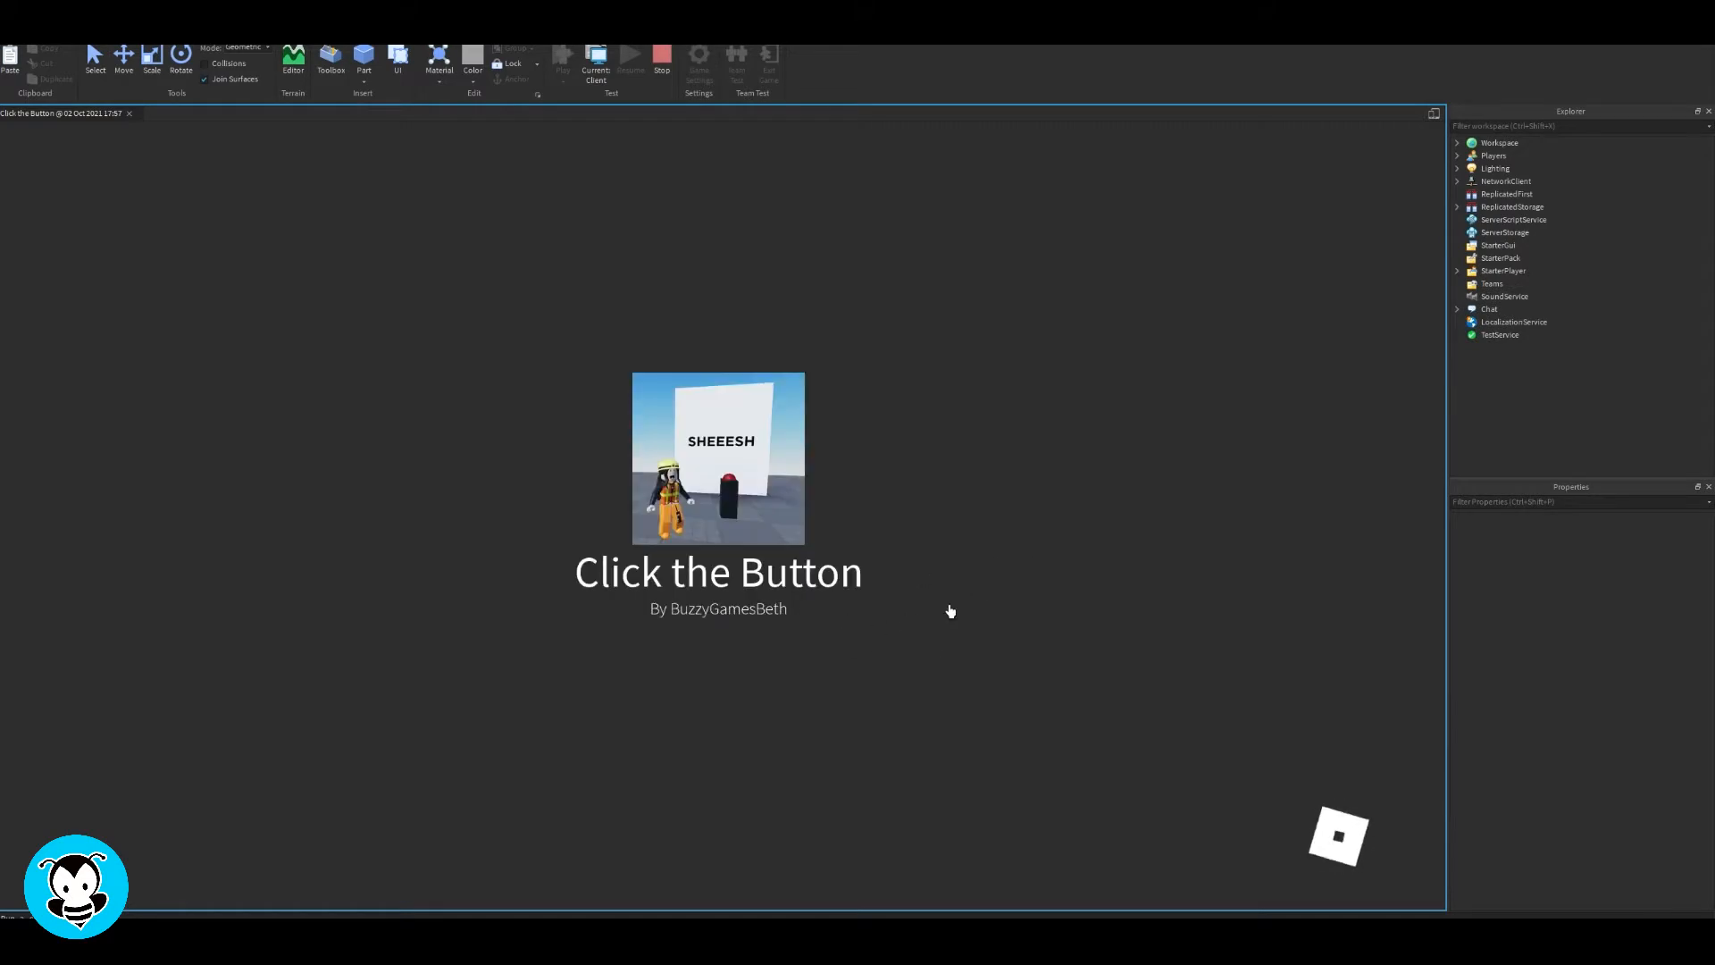
mouse_move(1142, 631)
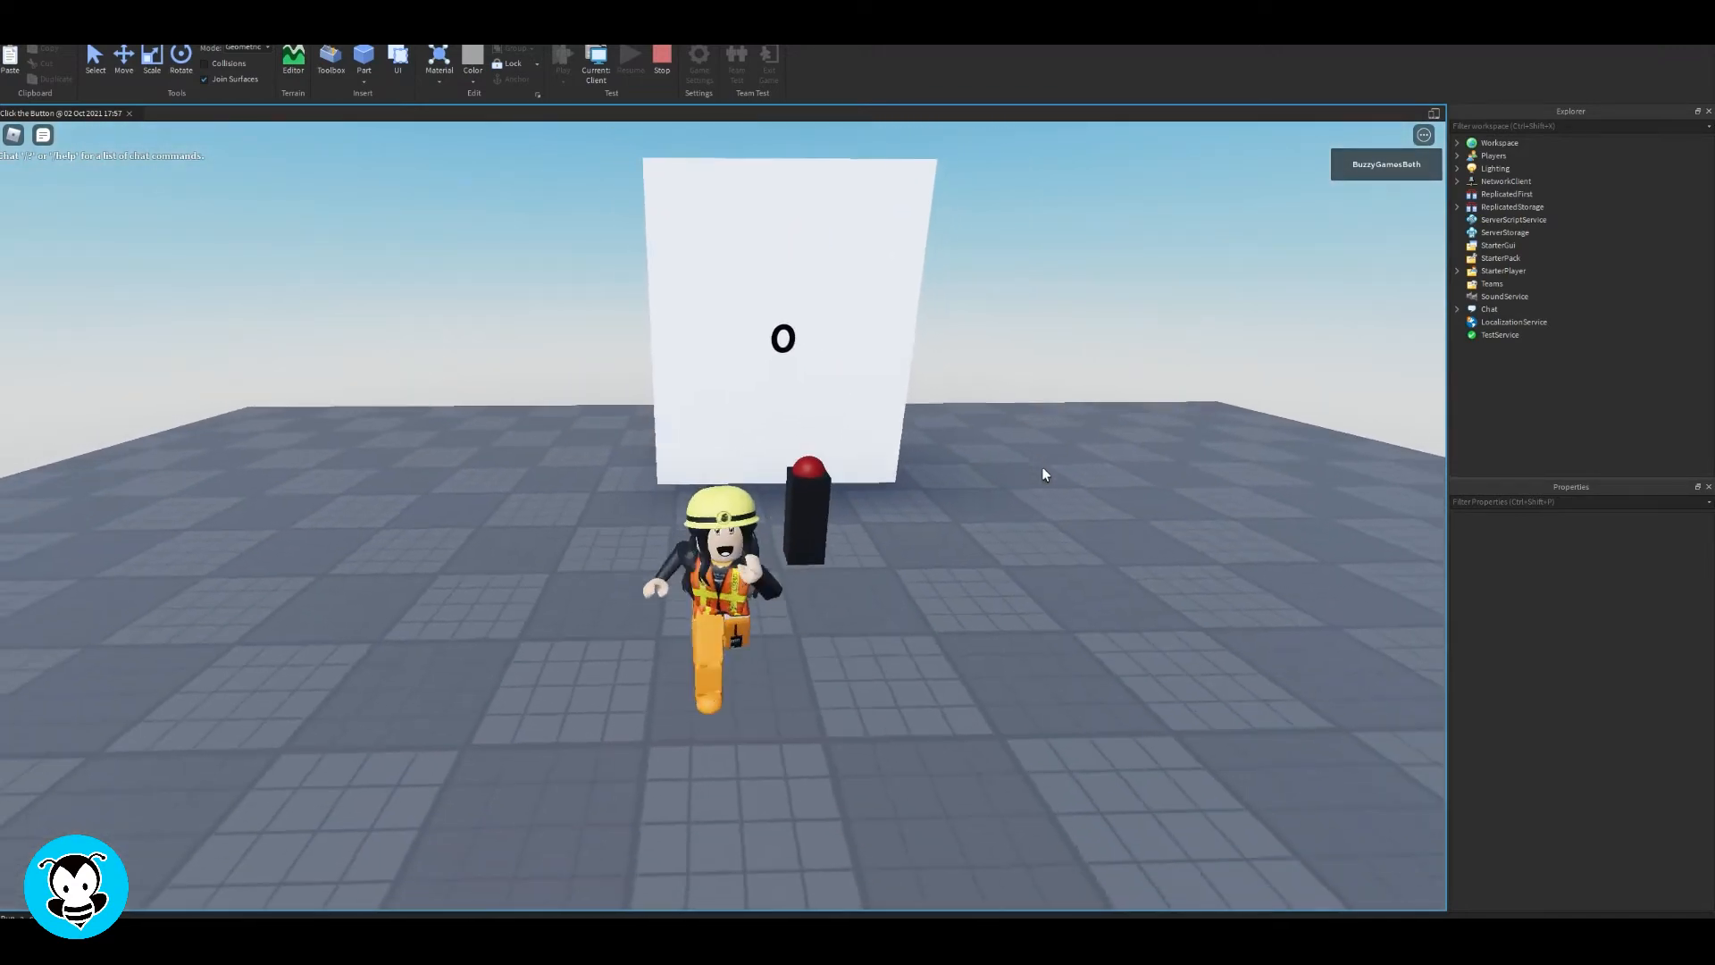
left_click(788, 531)
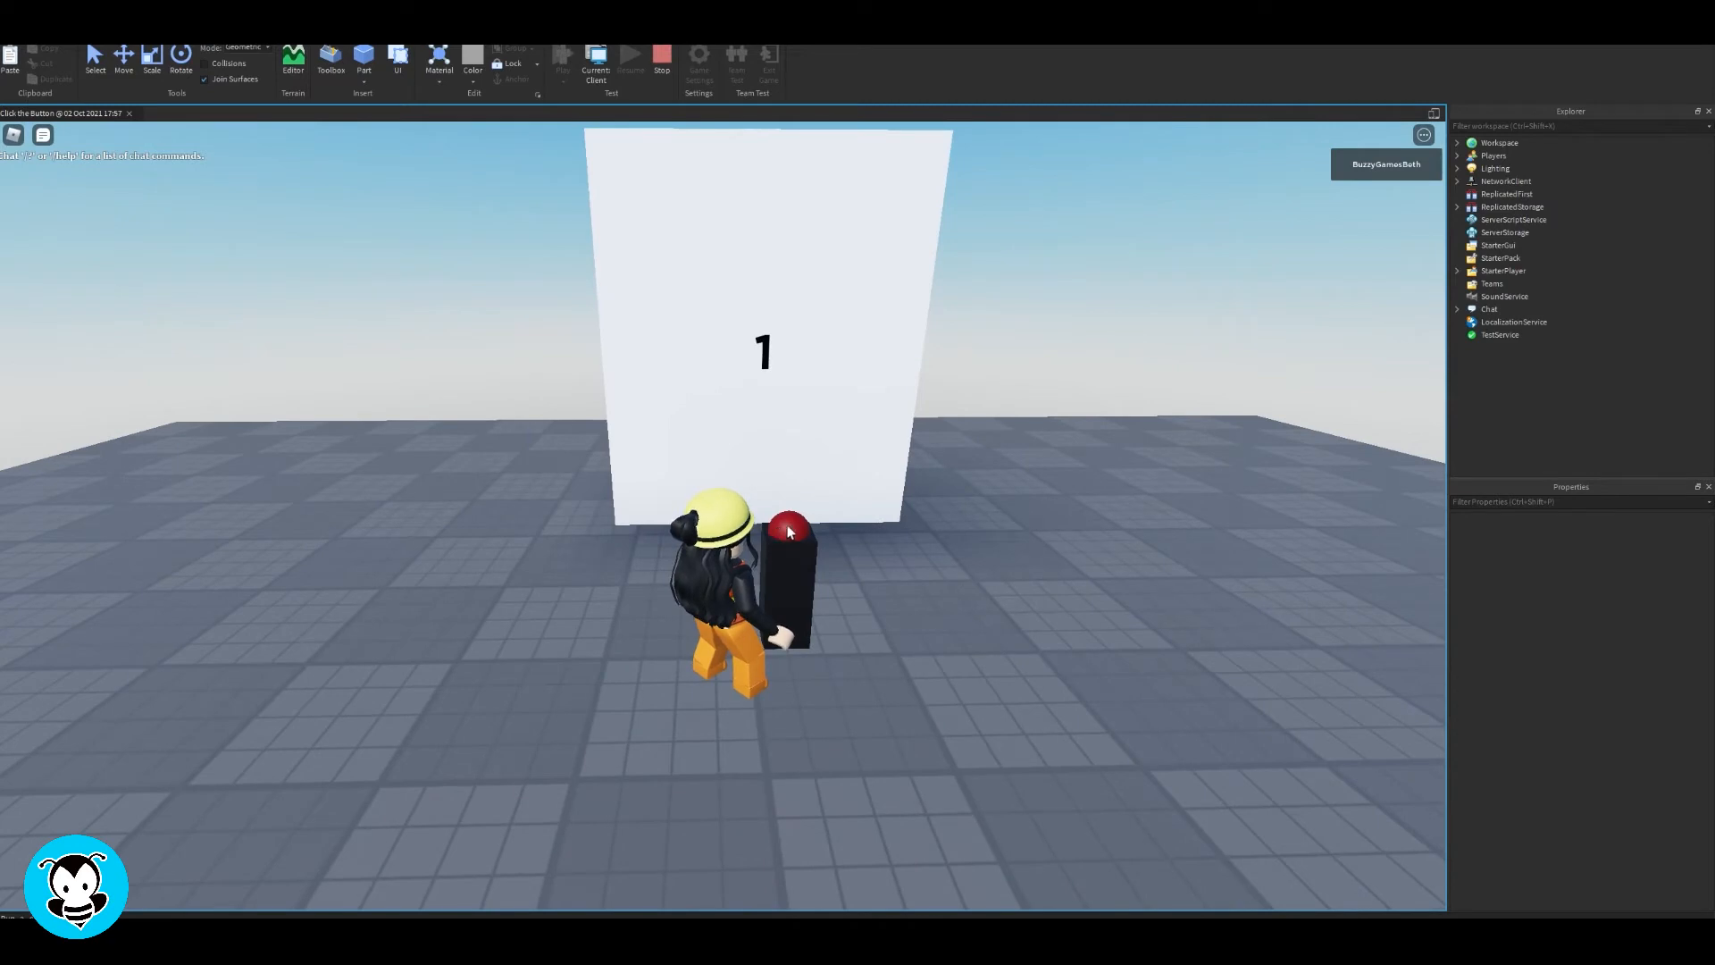
left_click(790, 527)
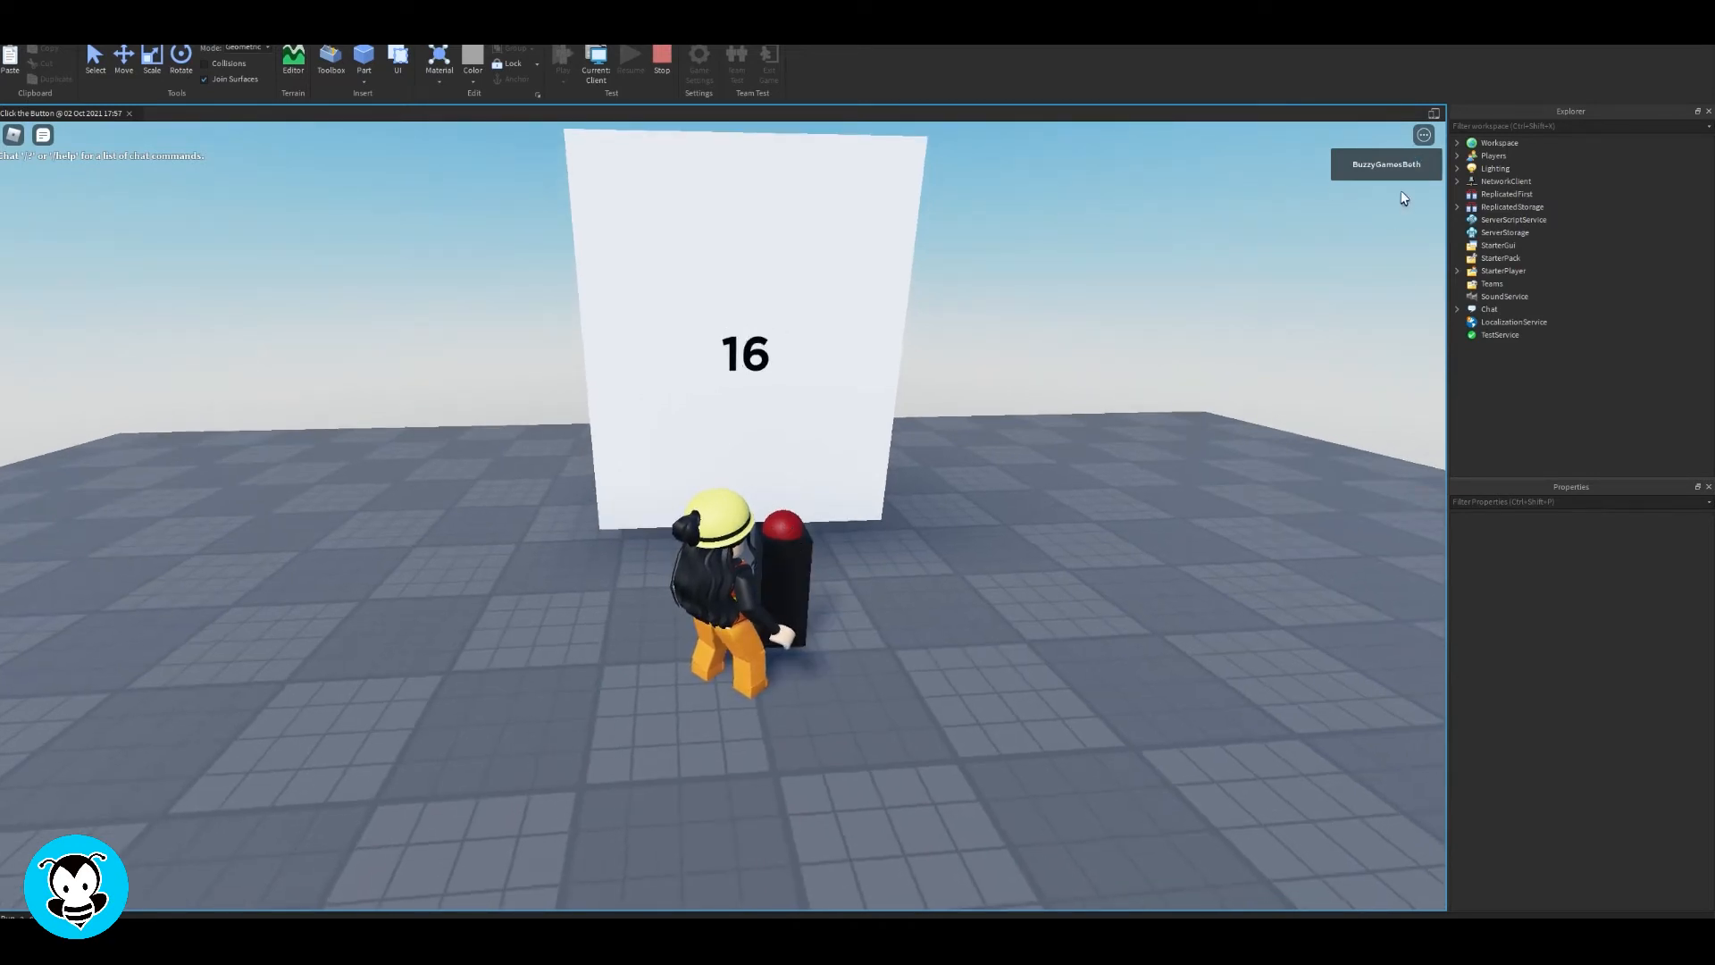
left_click(661, 55)
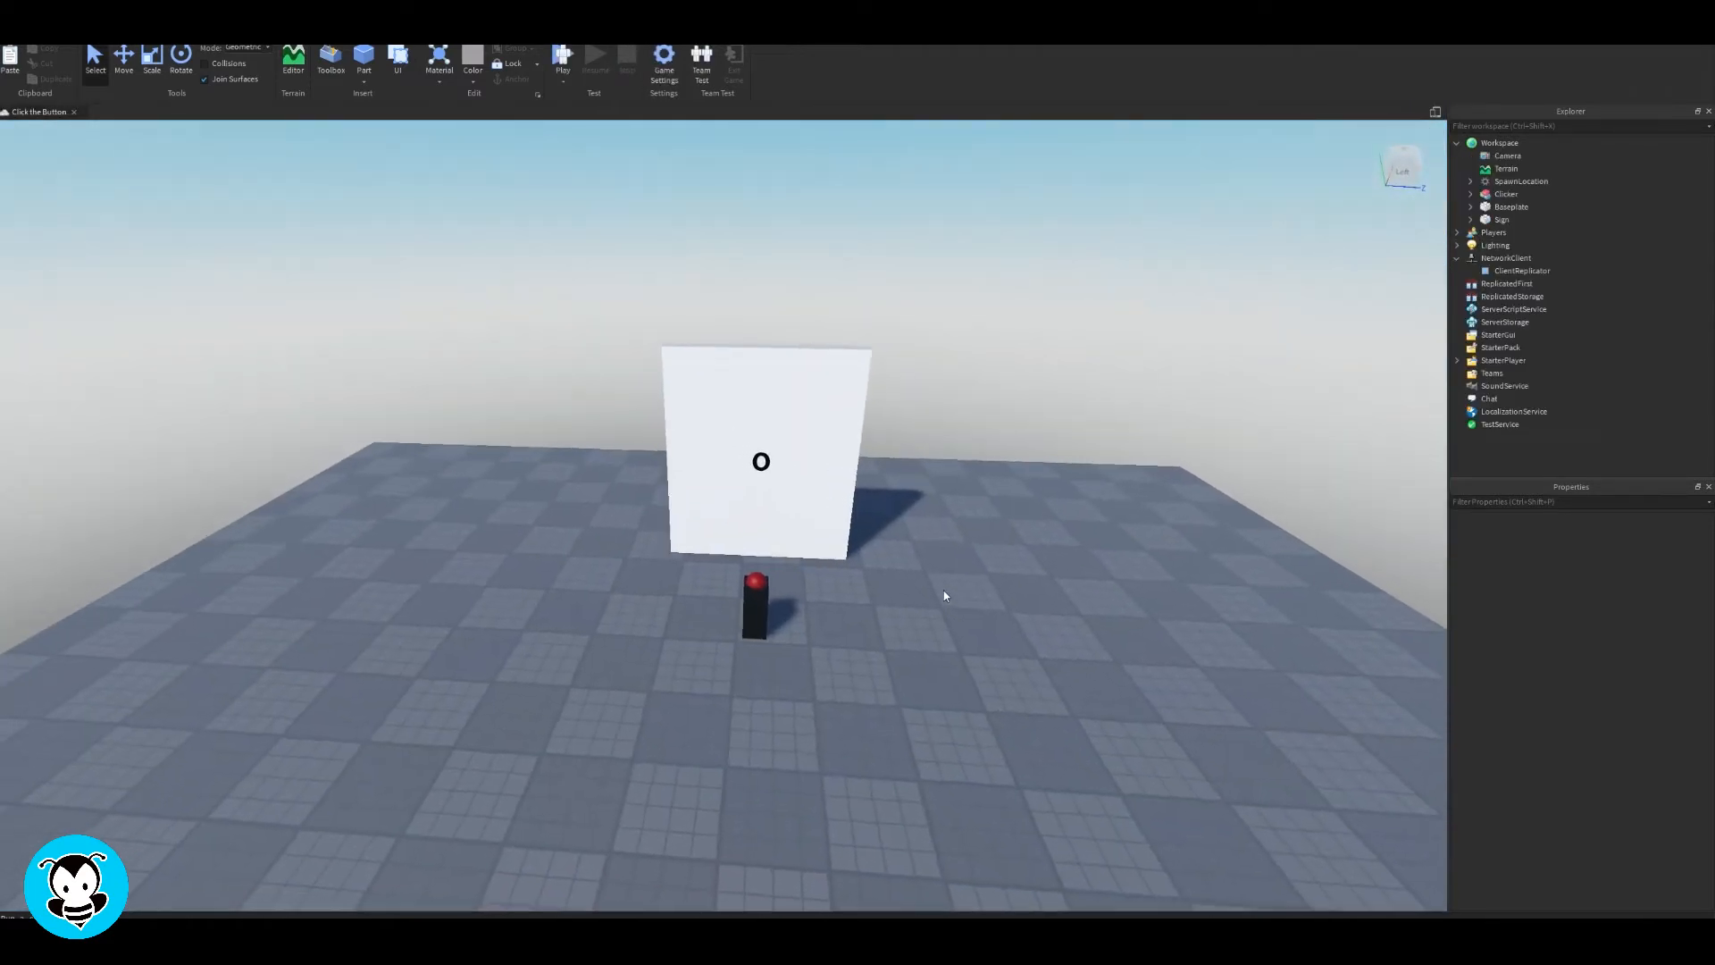
mouse_move(1504, 321)
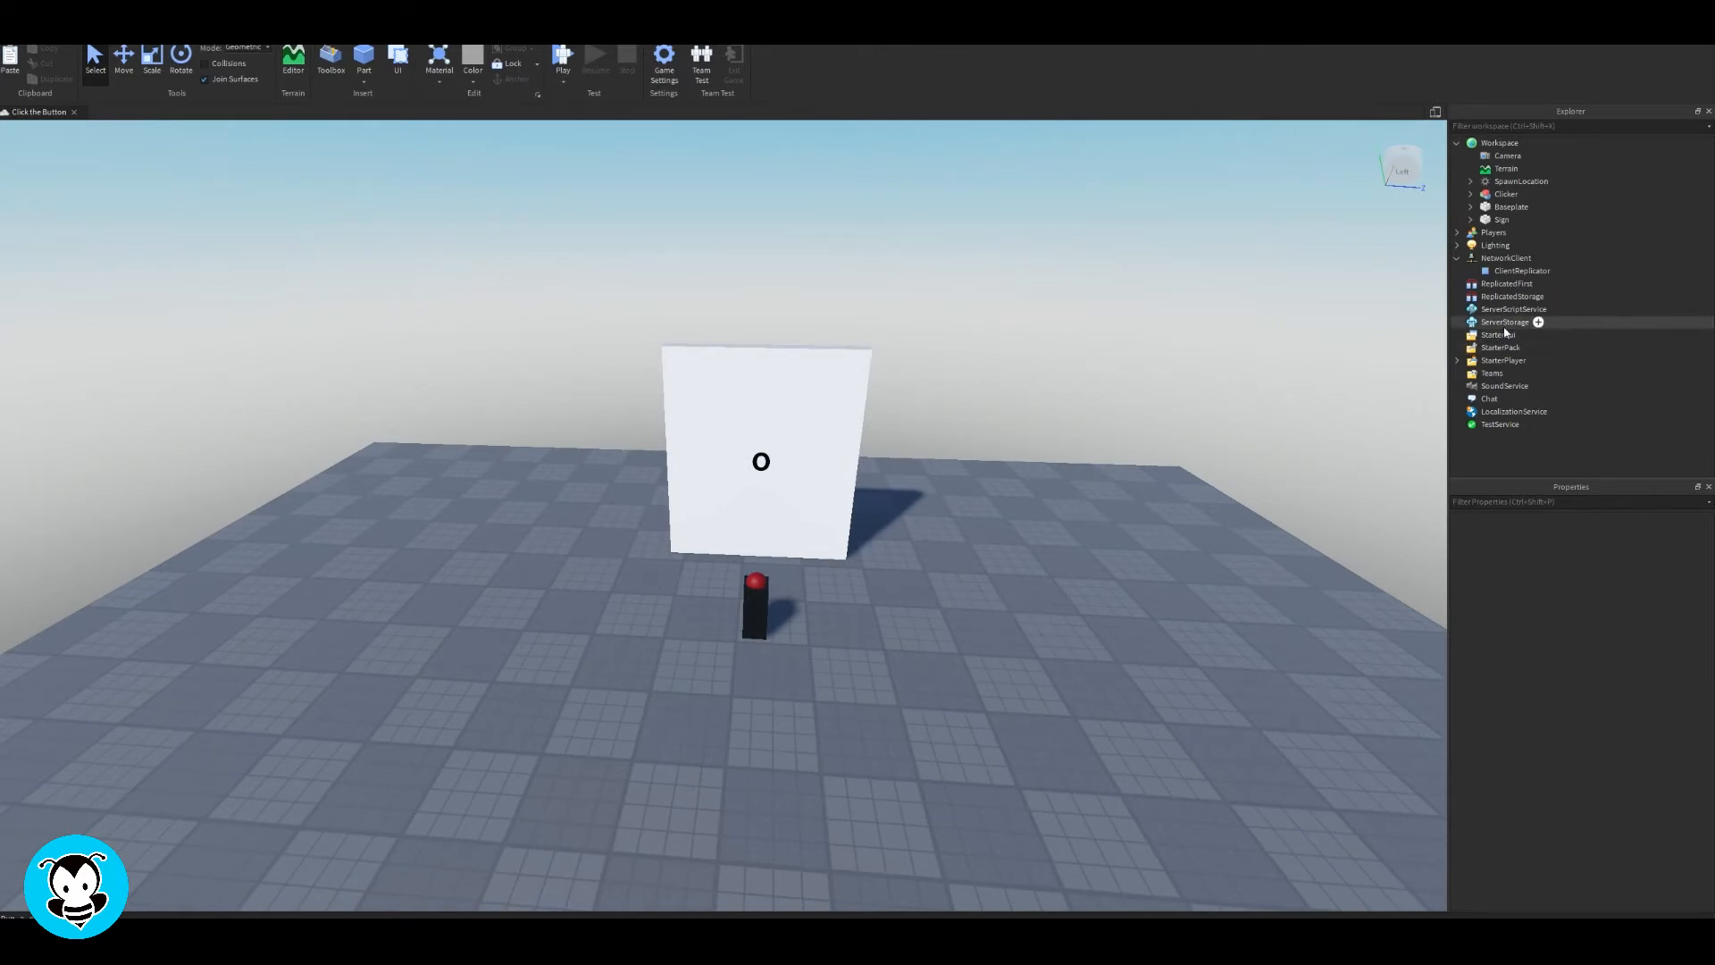
Insert a new Script under ServerScriptService
left_click(1538, 322)
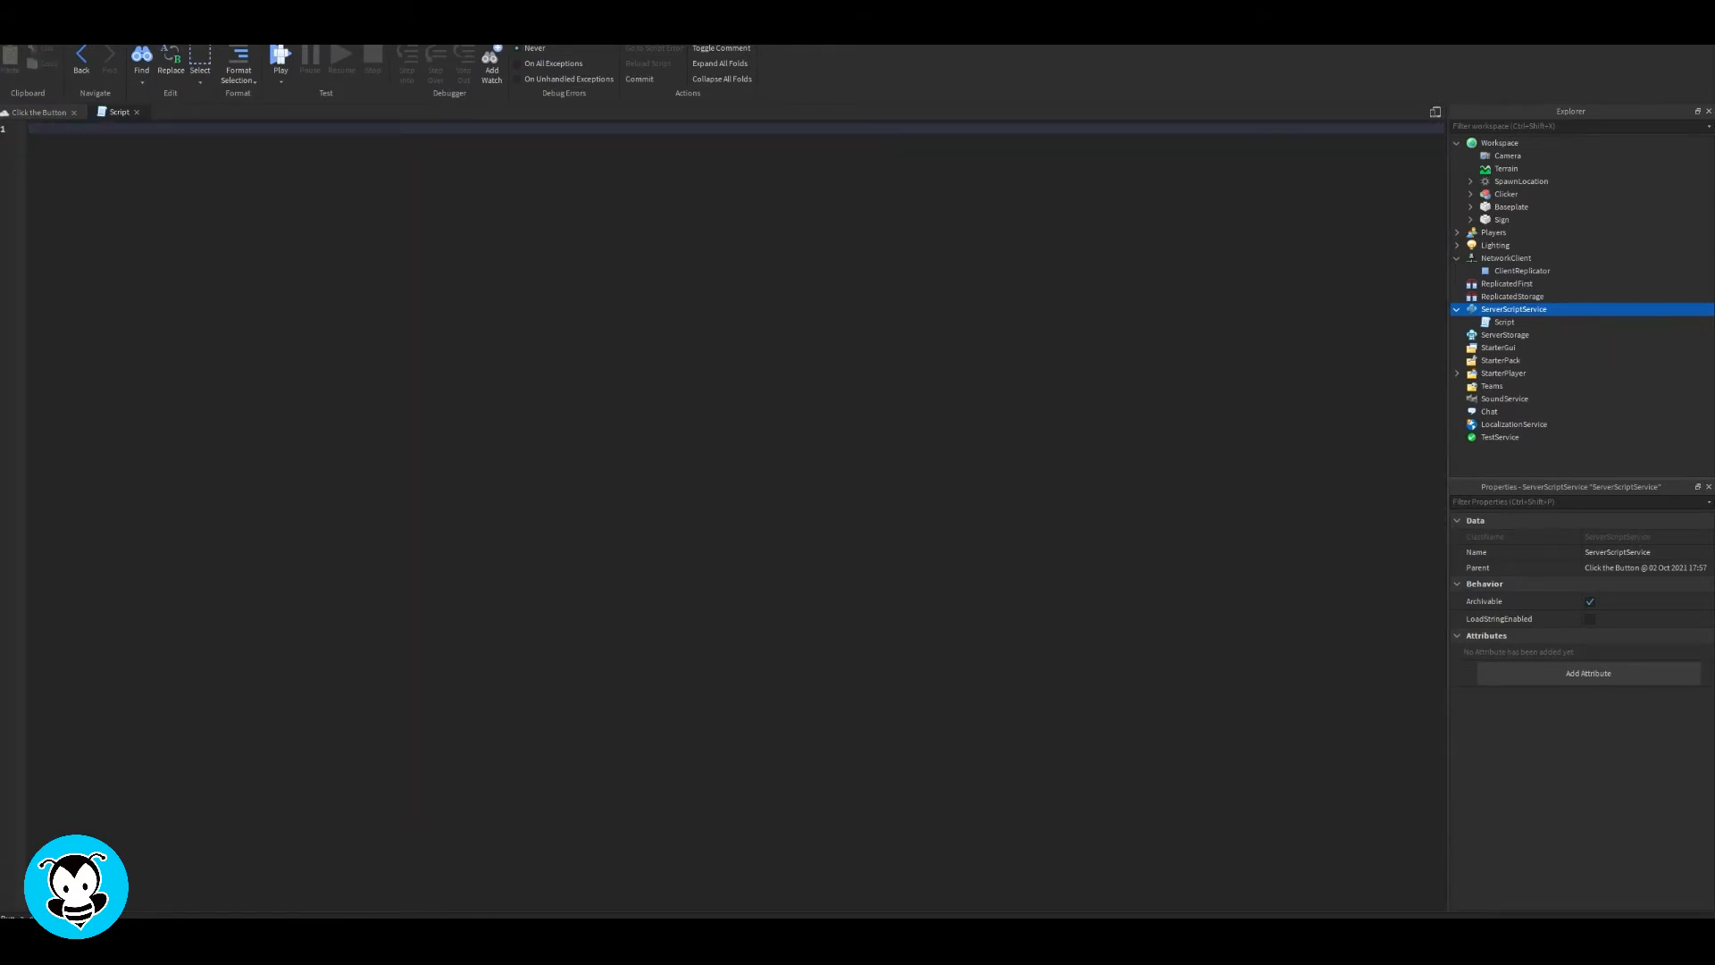
type("game.Player")
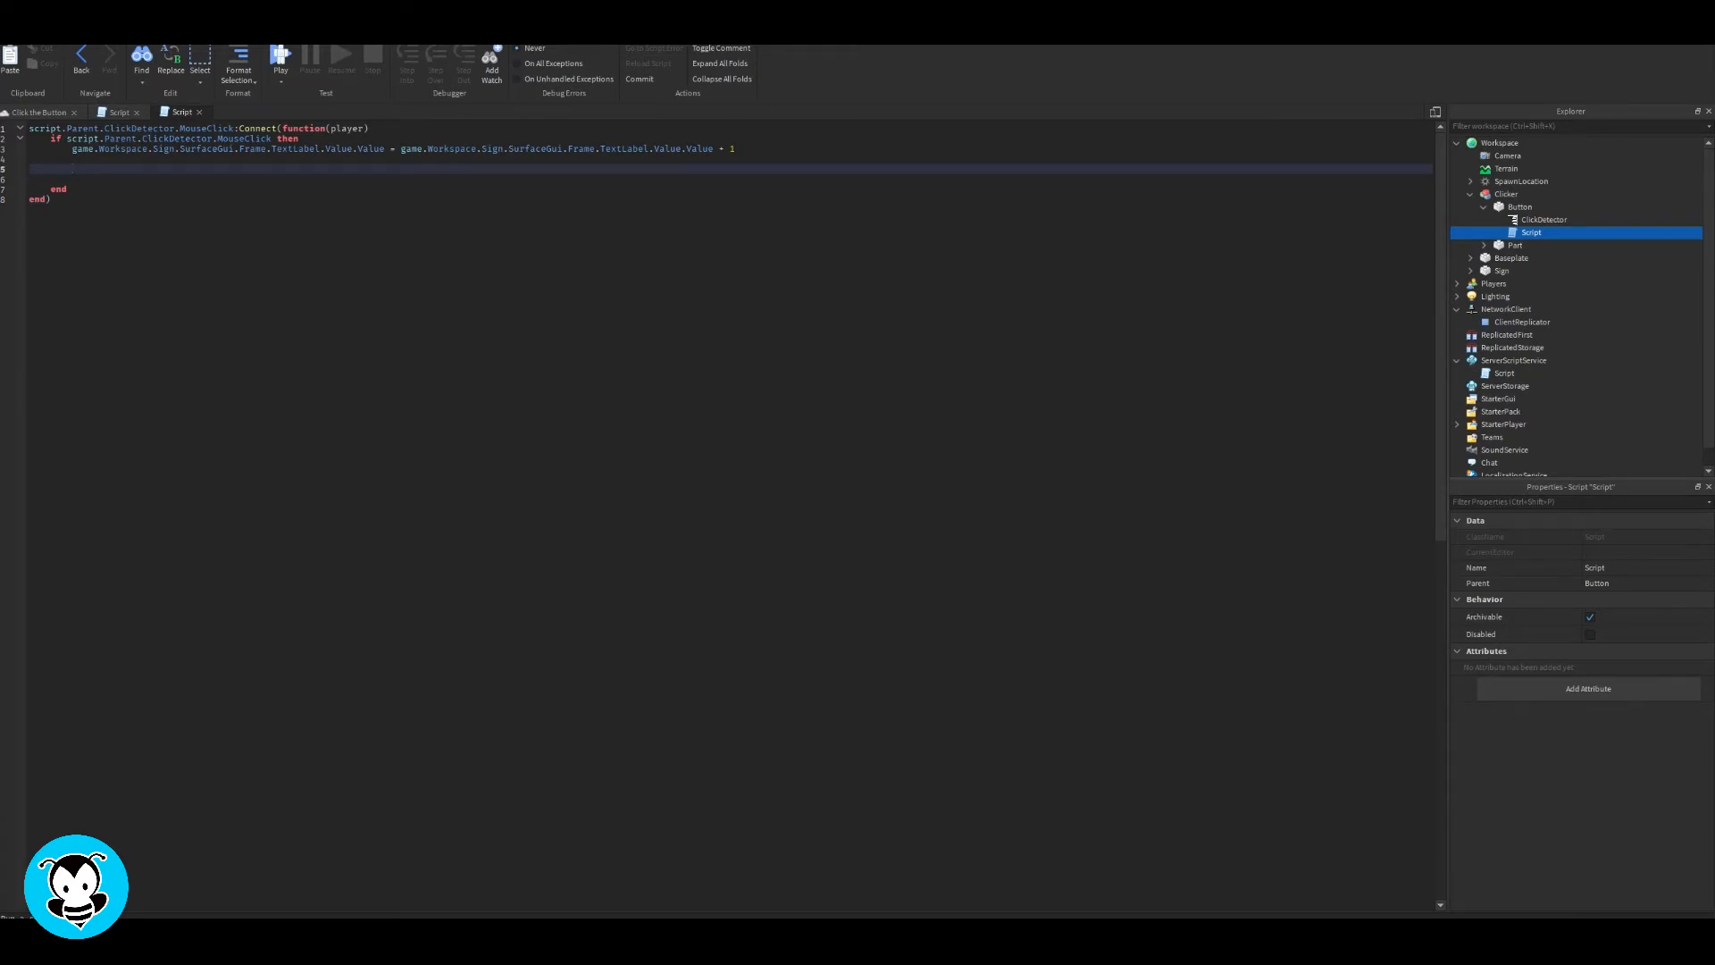
Add player.leaderstats.Clicks.Value += 1 inside the button handler's if block
left_click(71, 168)
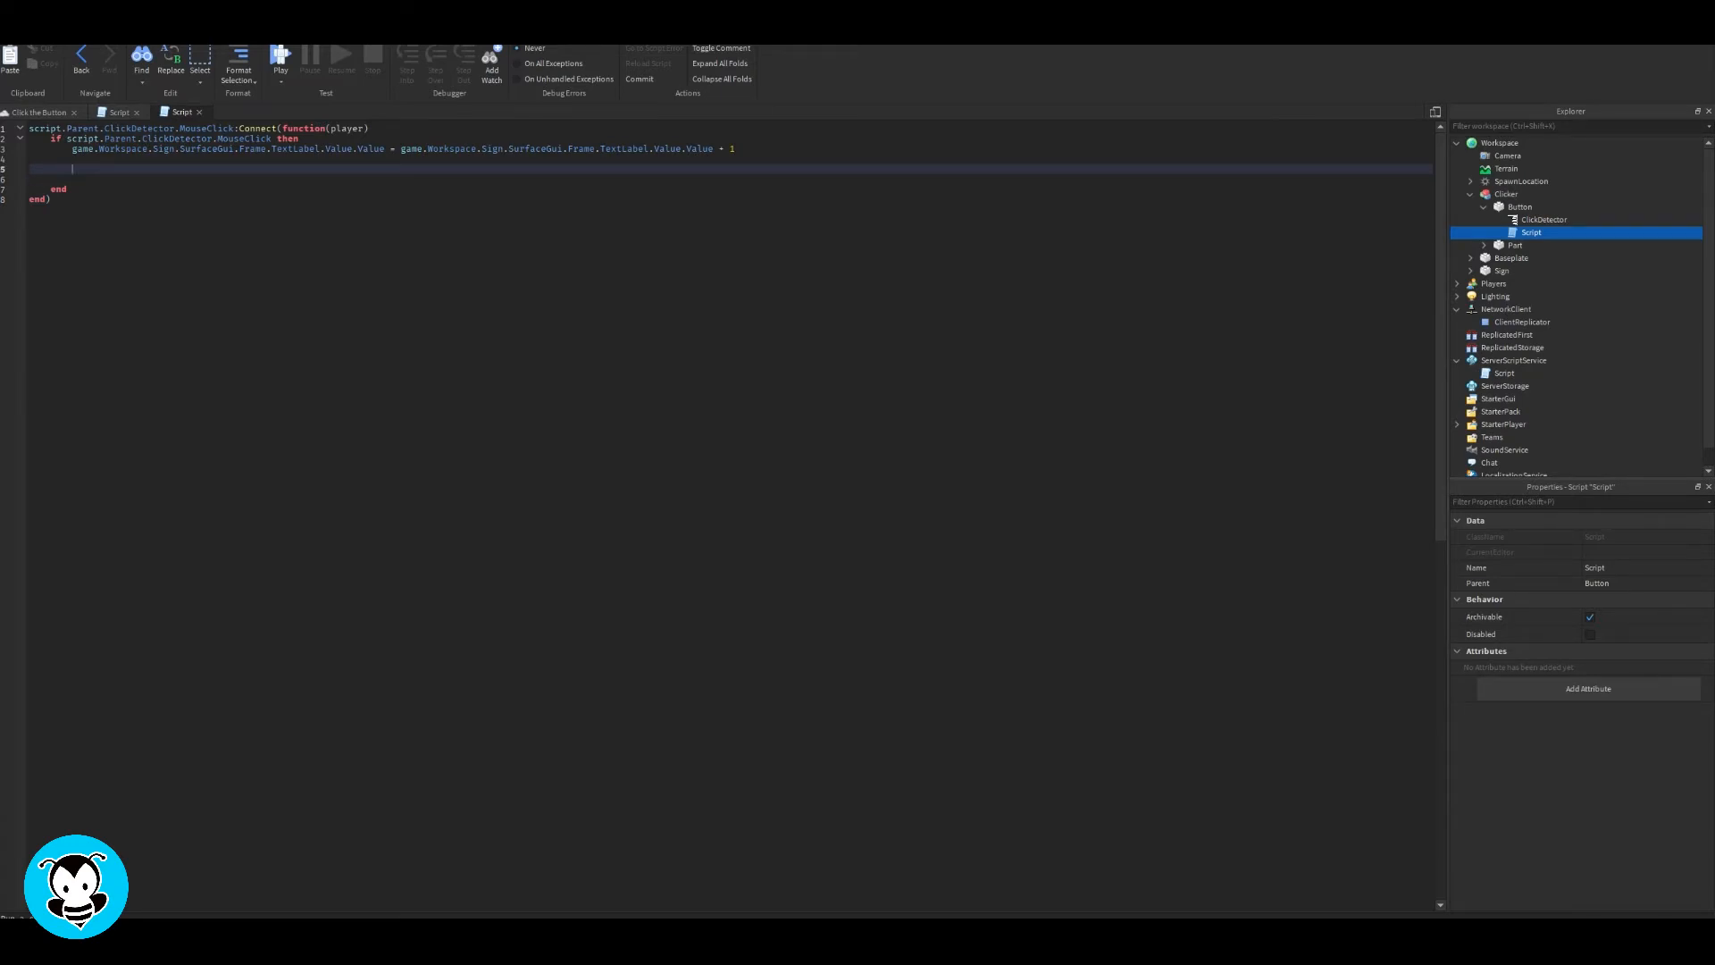
type("player.leaderstats.Clic")
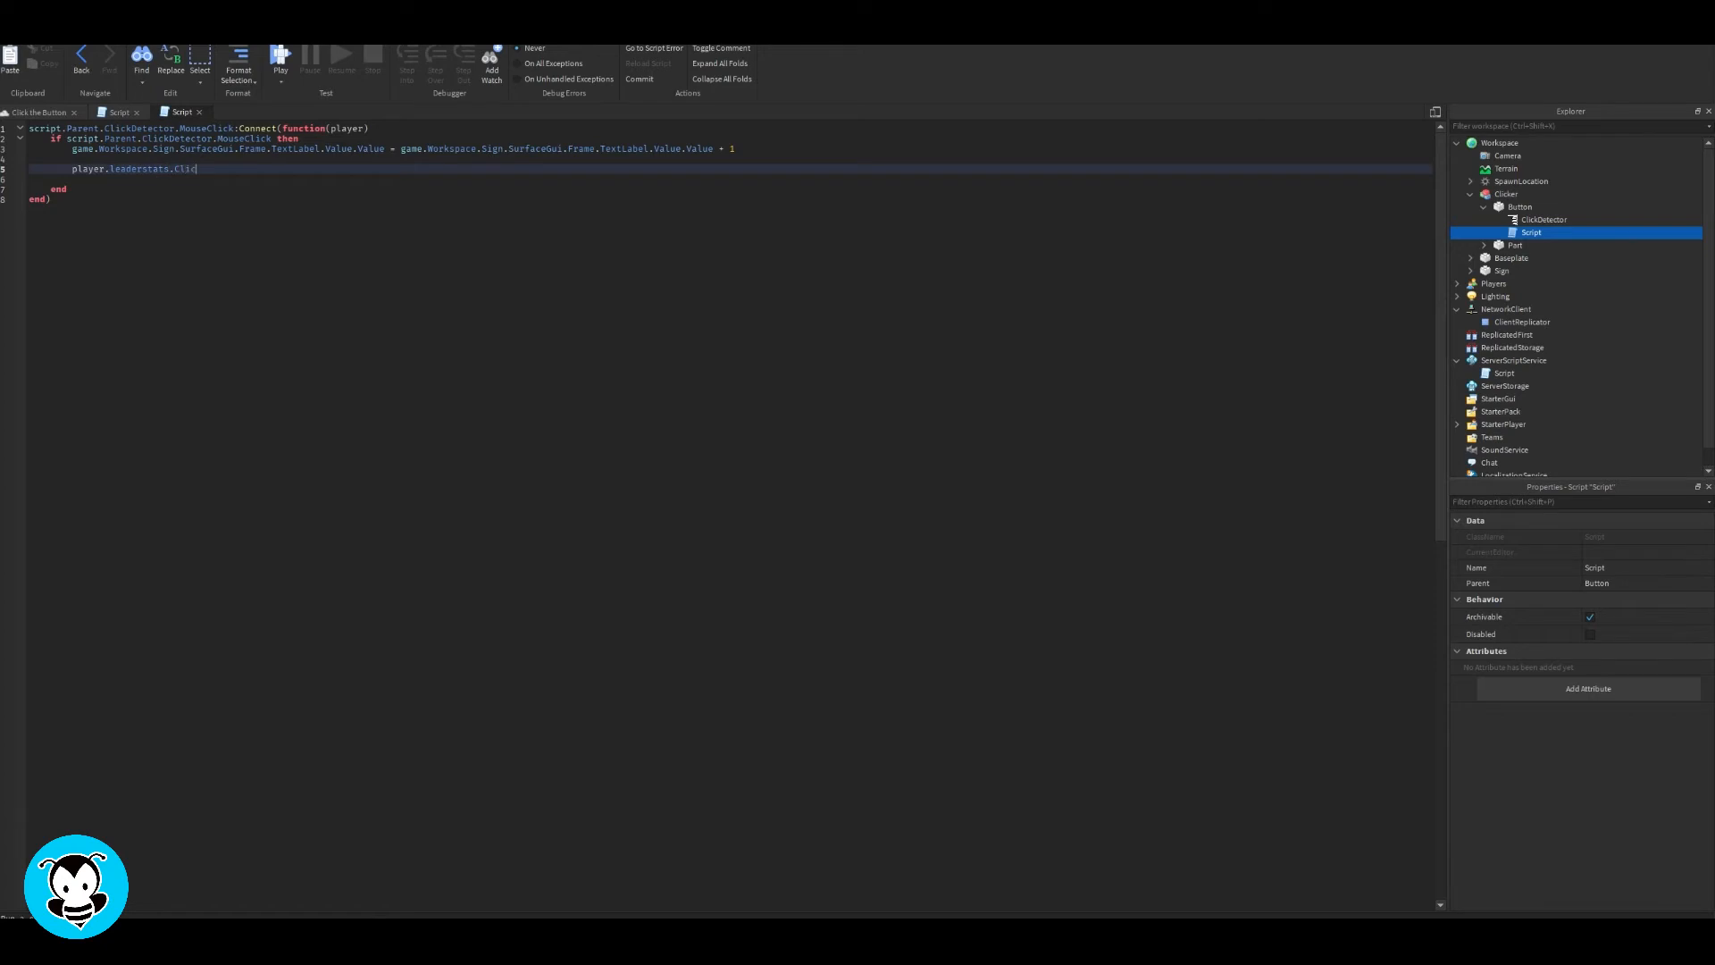
type("ks.Value")
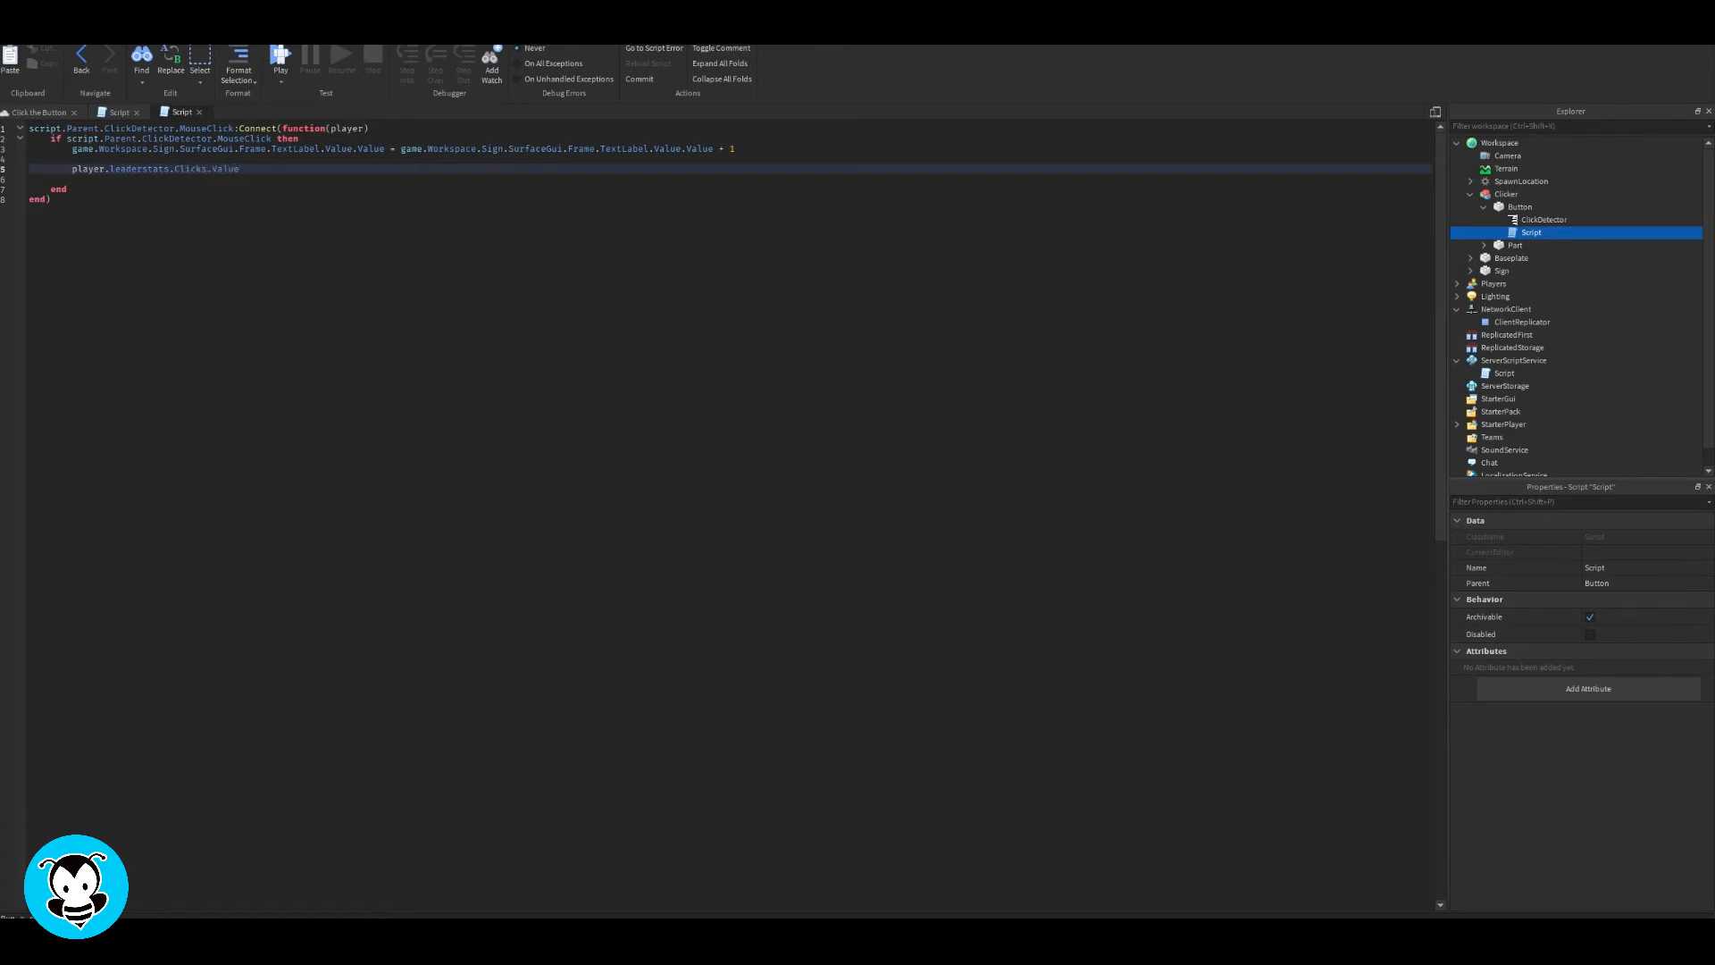
type("+=")
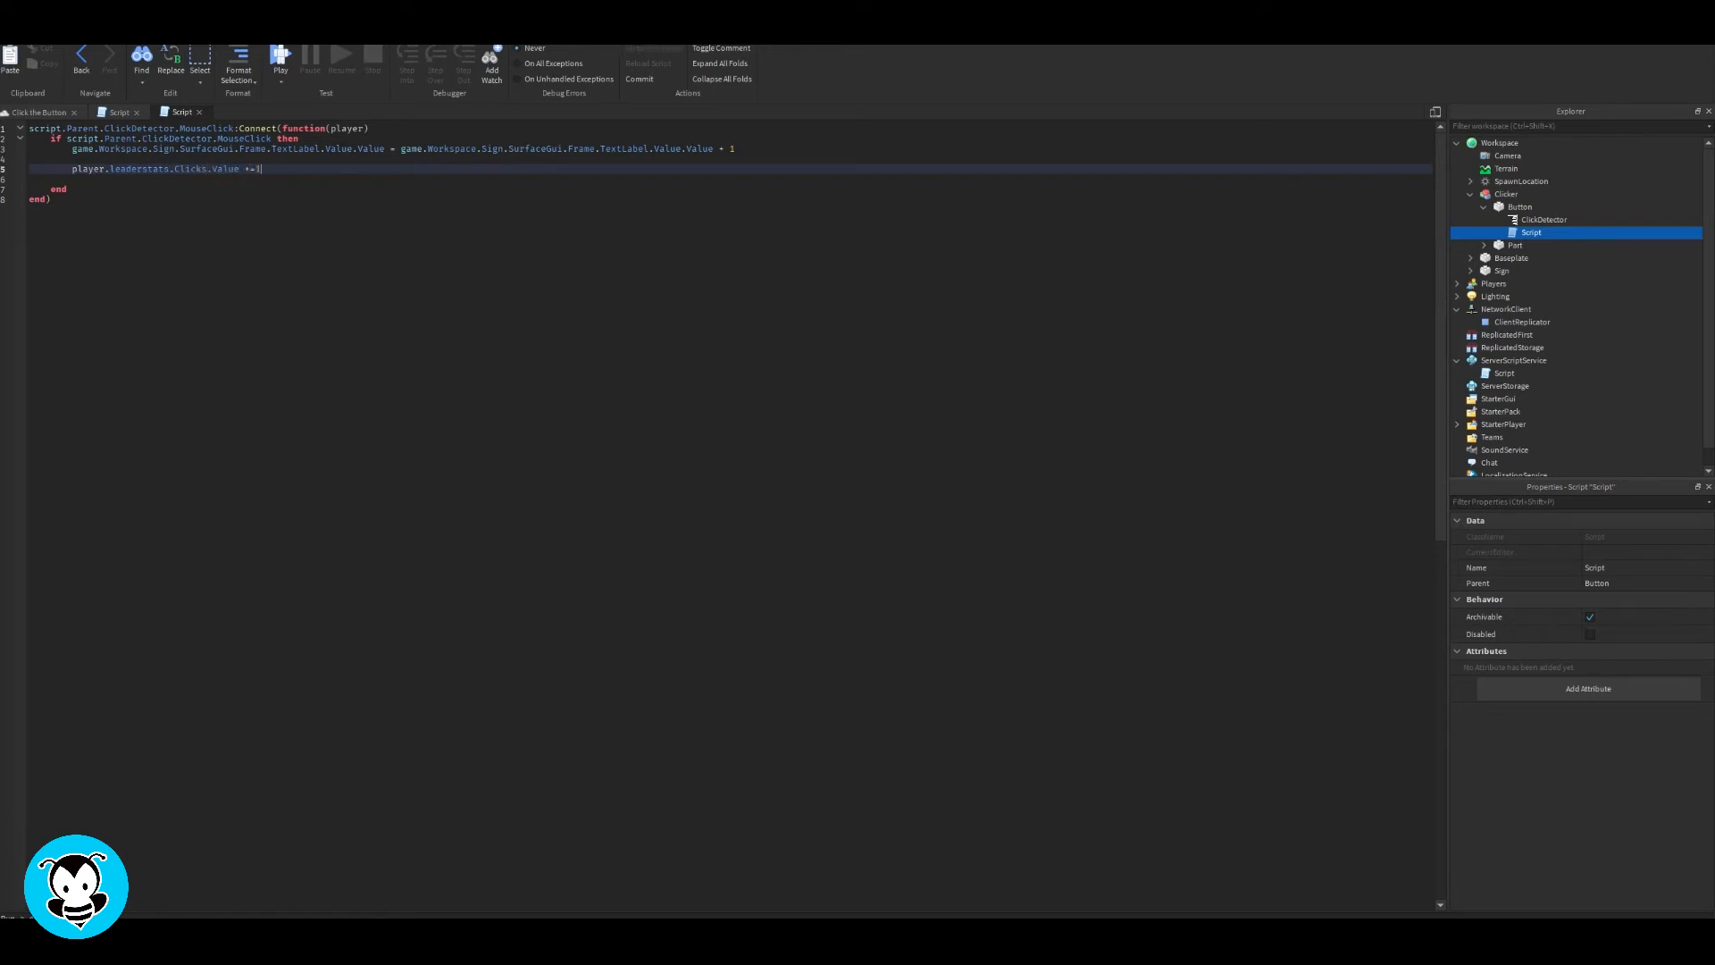
type("1")
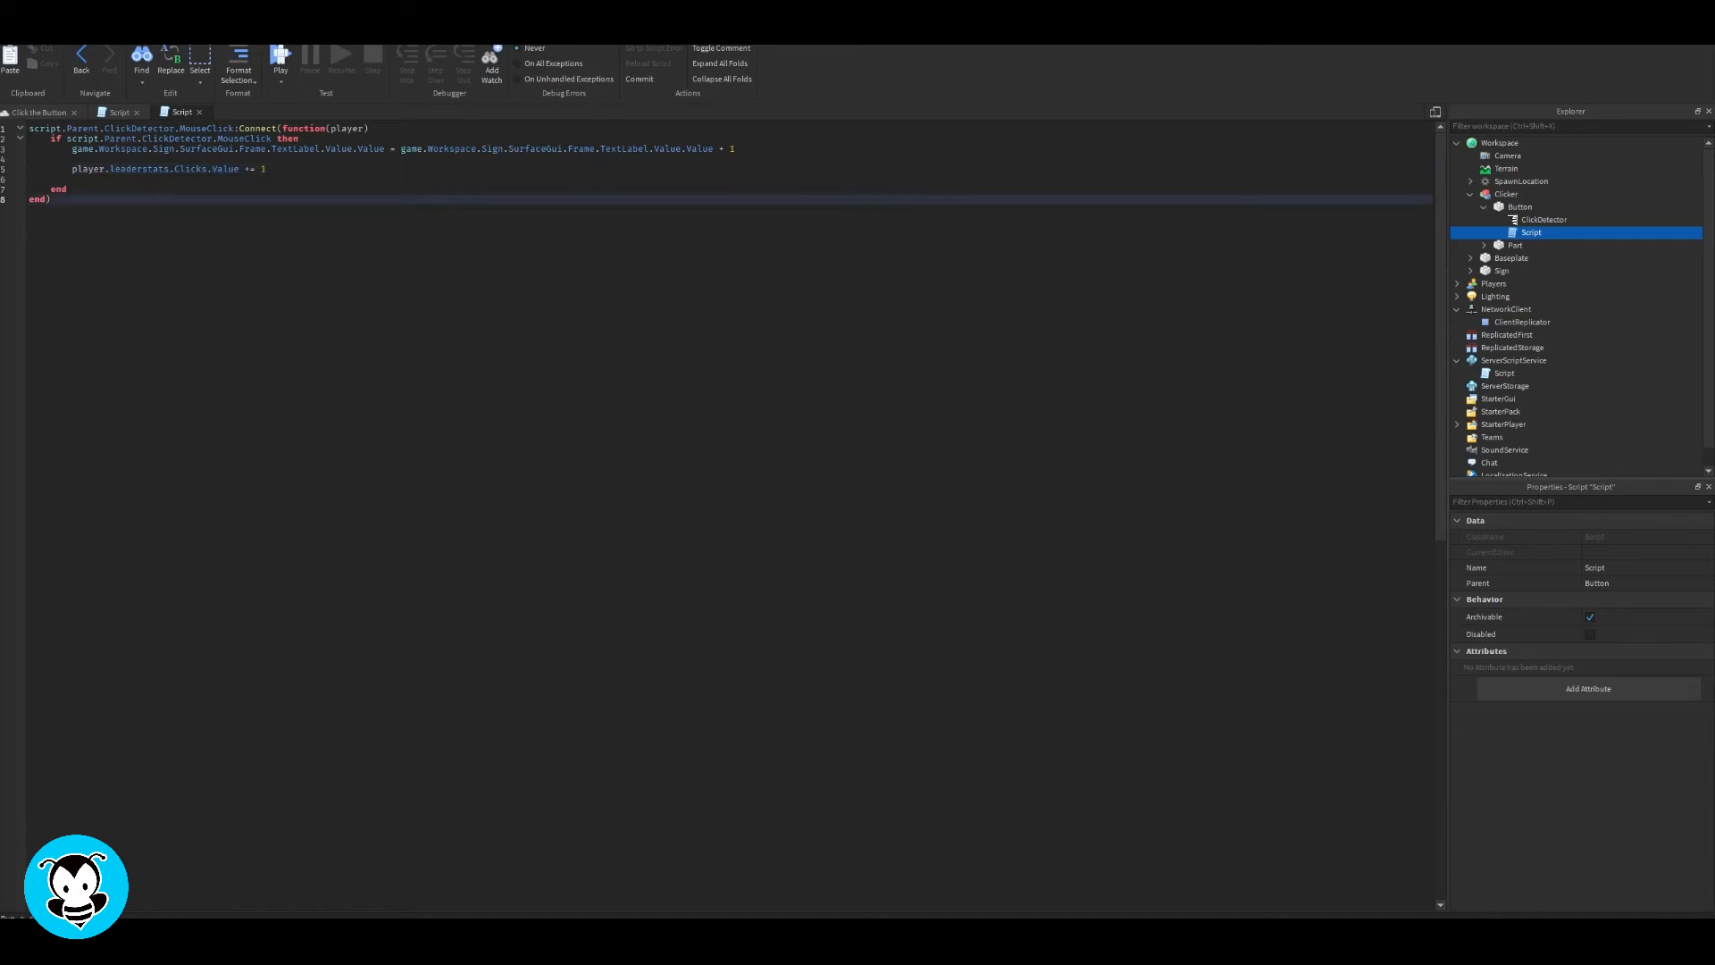
left_click(1505, 373)
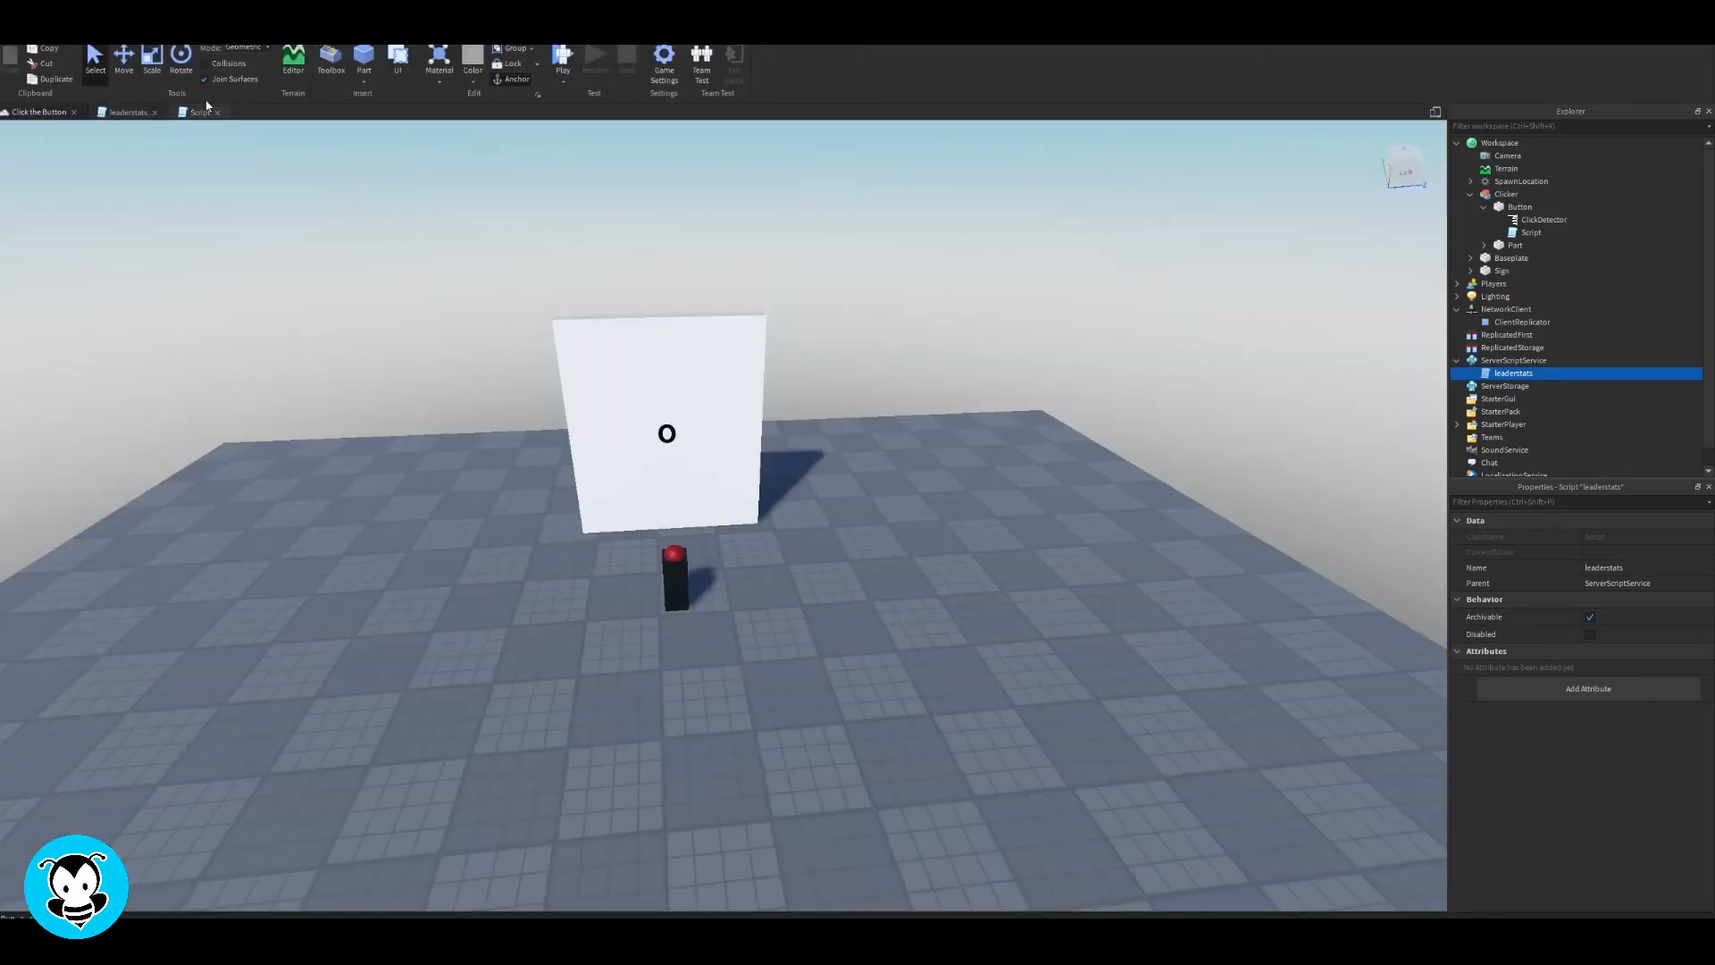
Start a play-test showing the leaderboard Clicks column at 0
left_click(563, 55)
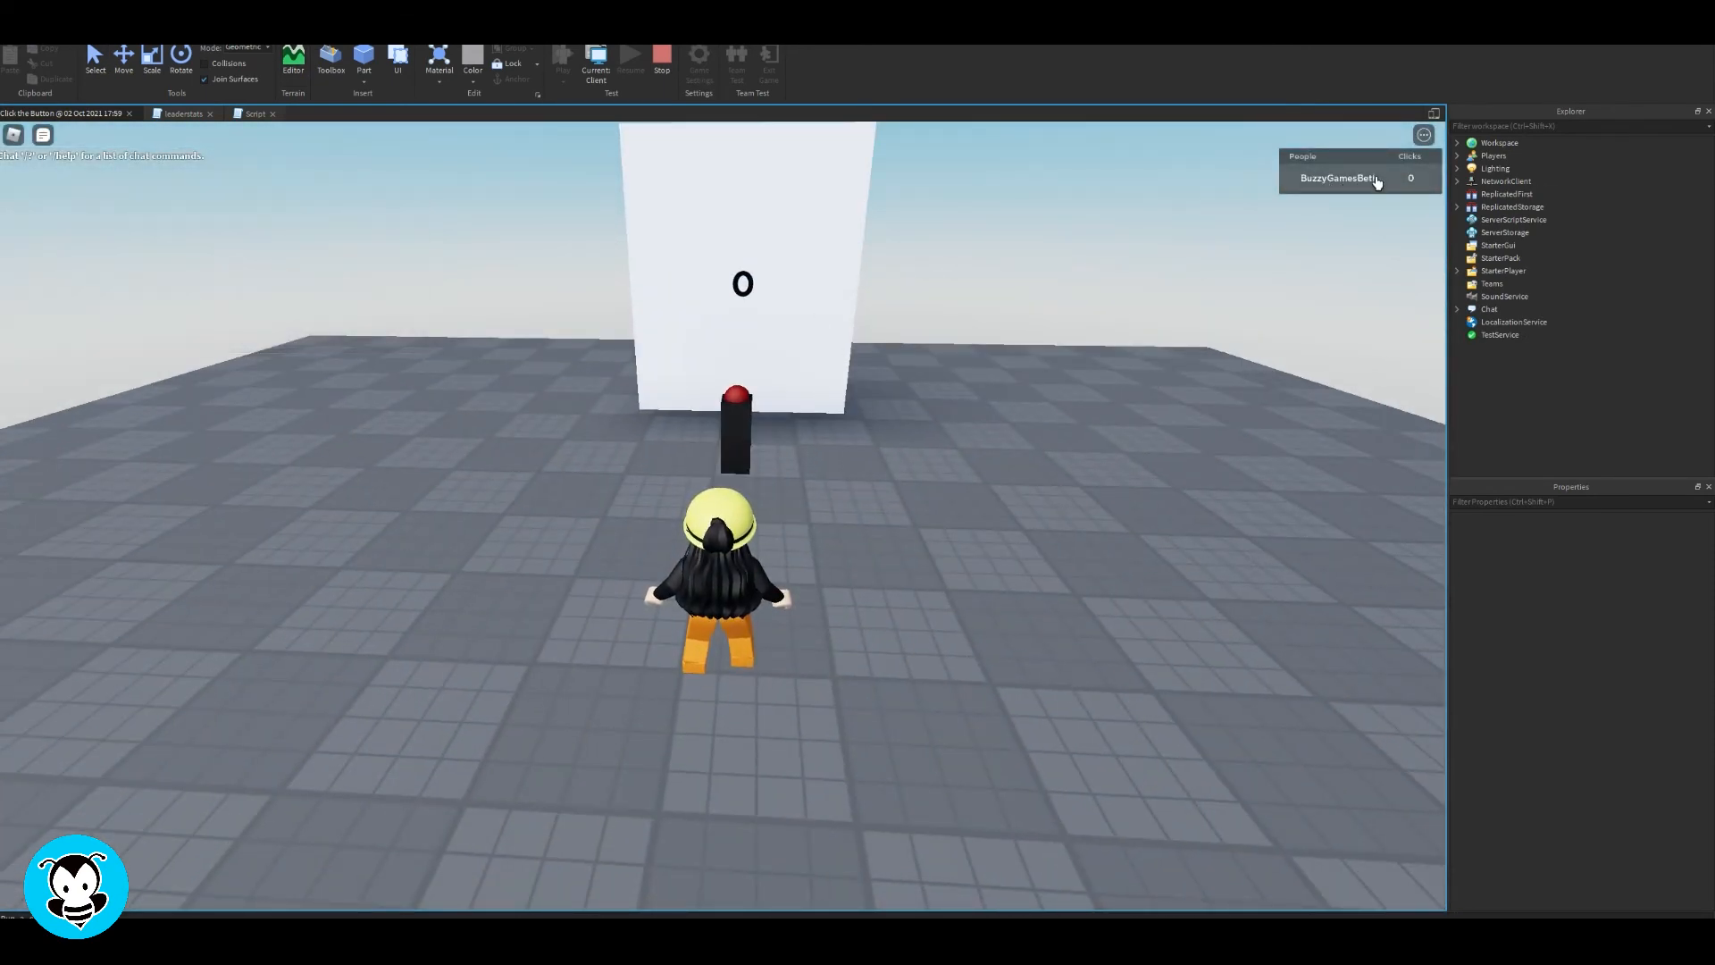
mouse_move(1163, 264)
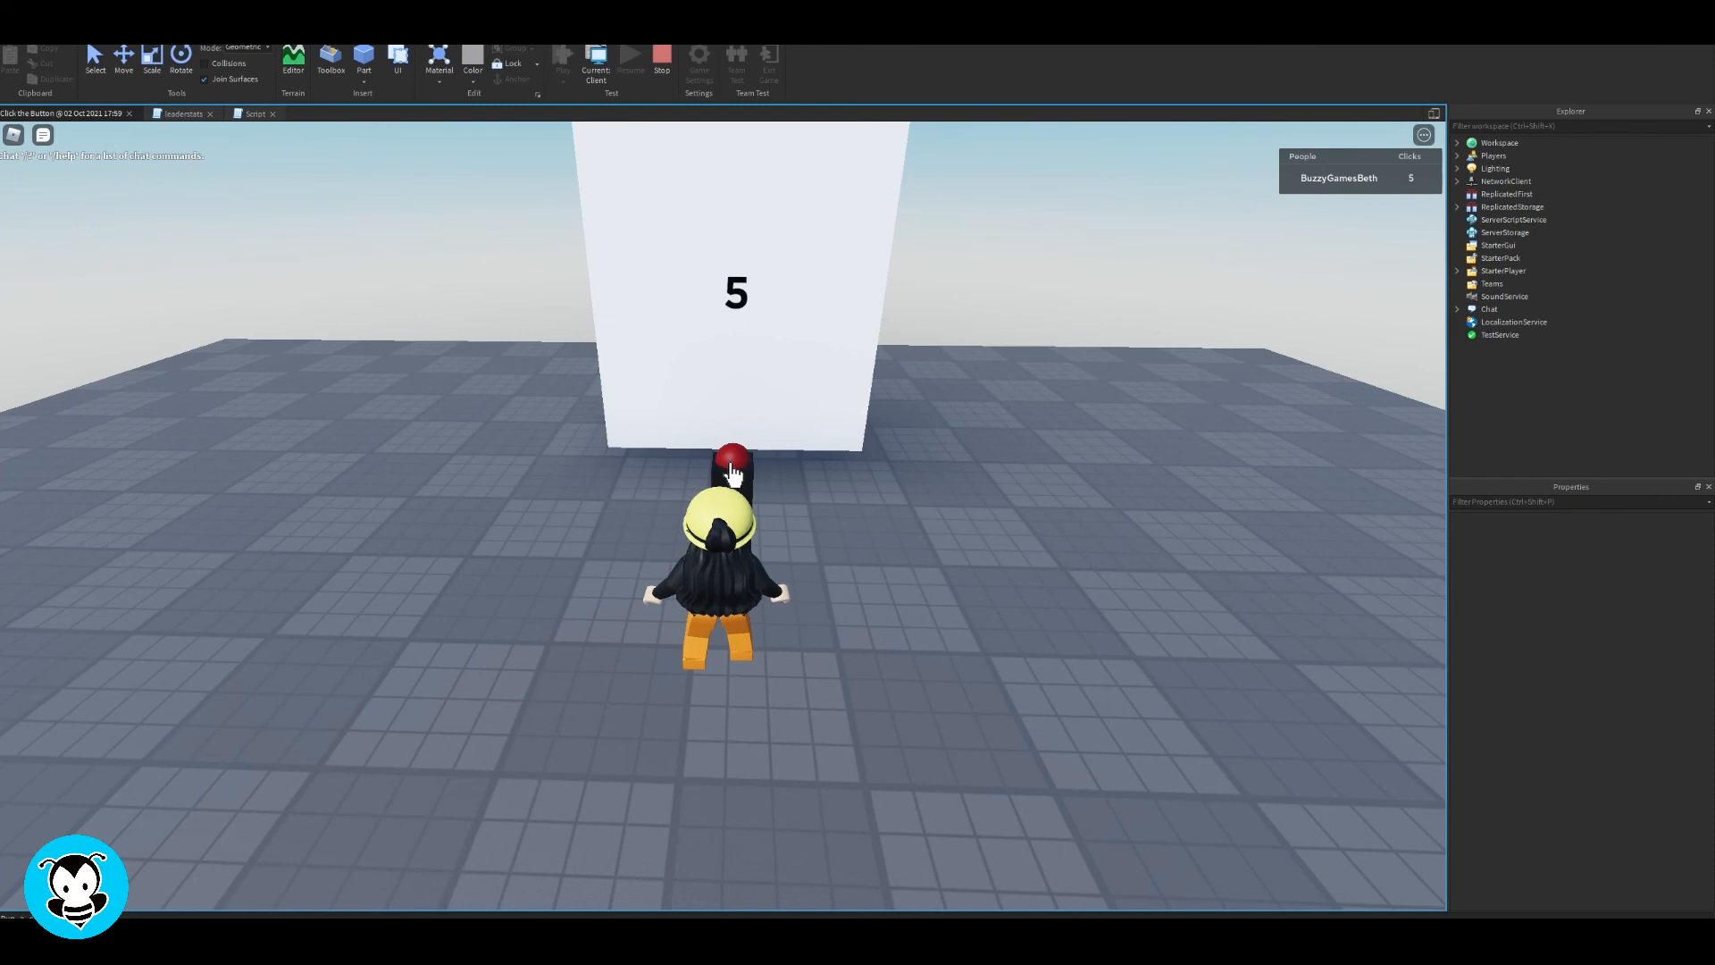
Press the red button until Clicks reaches 24 on the leaderboard, then stop the play-test
left_click(733, 453)
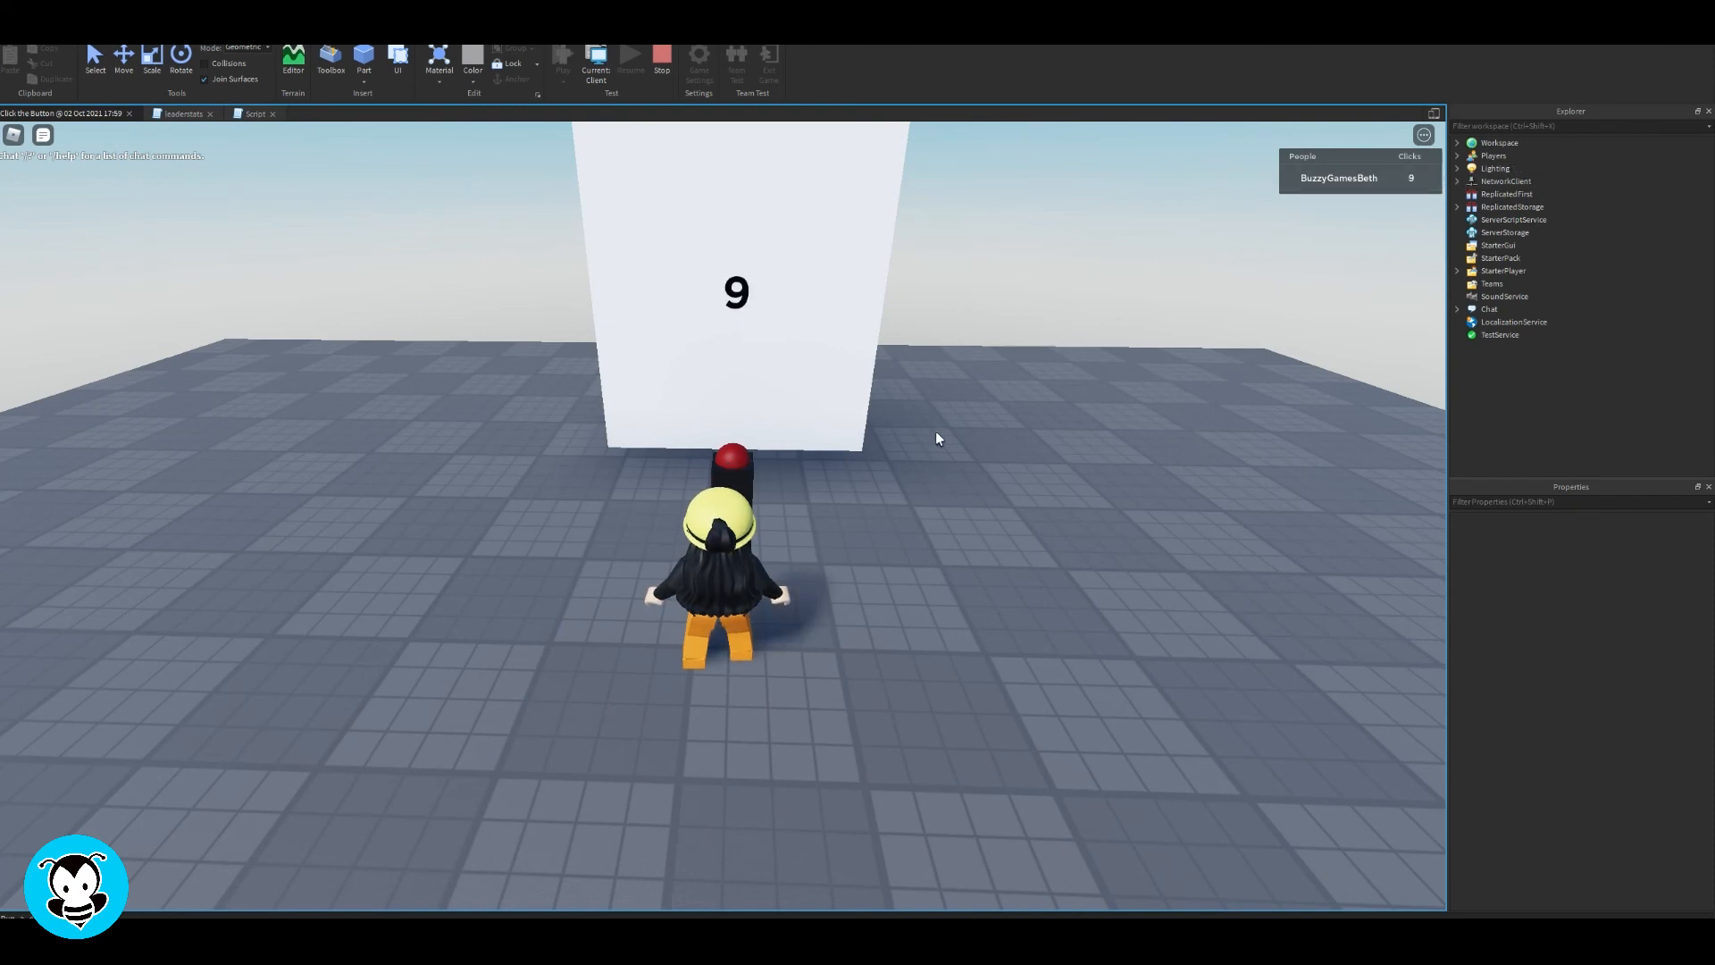
left_click(733, 459)
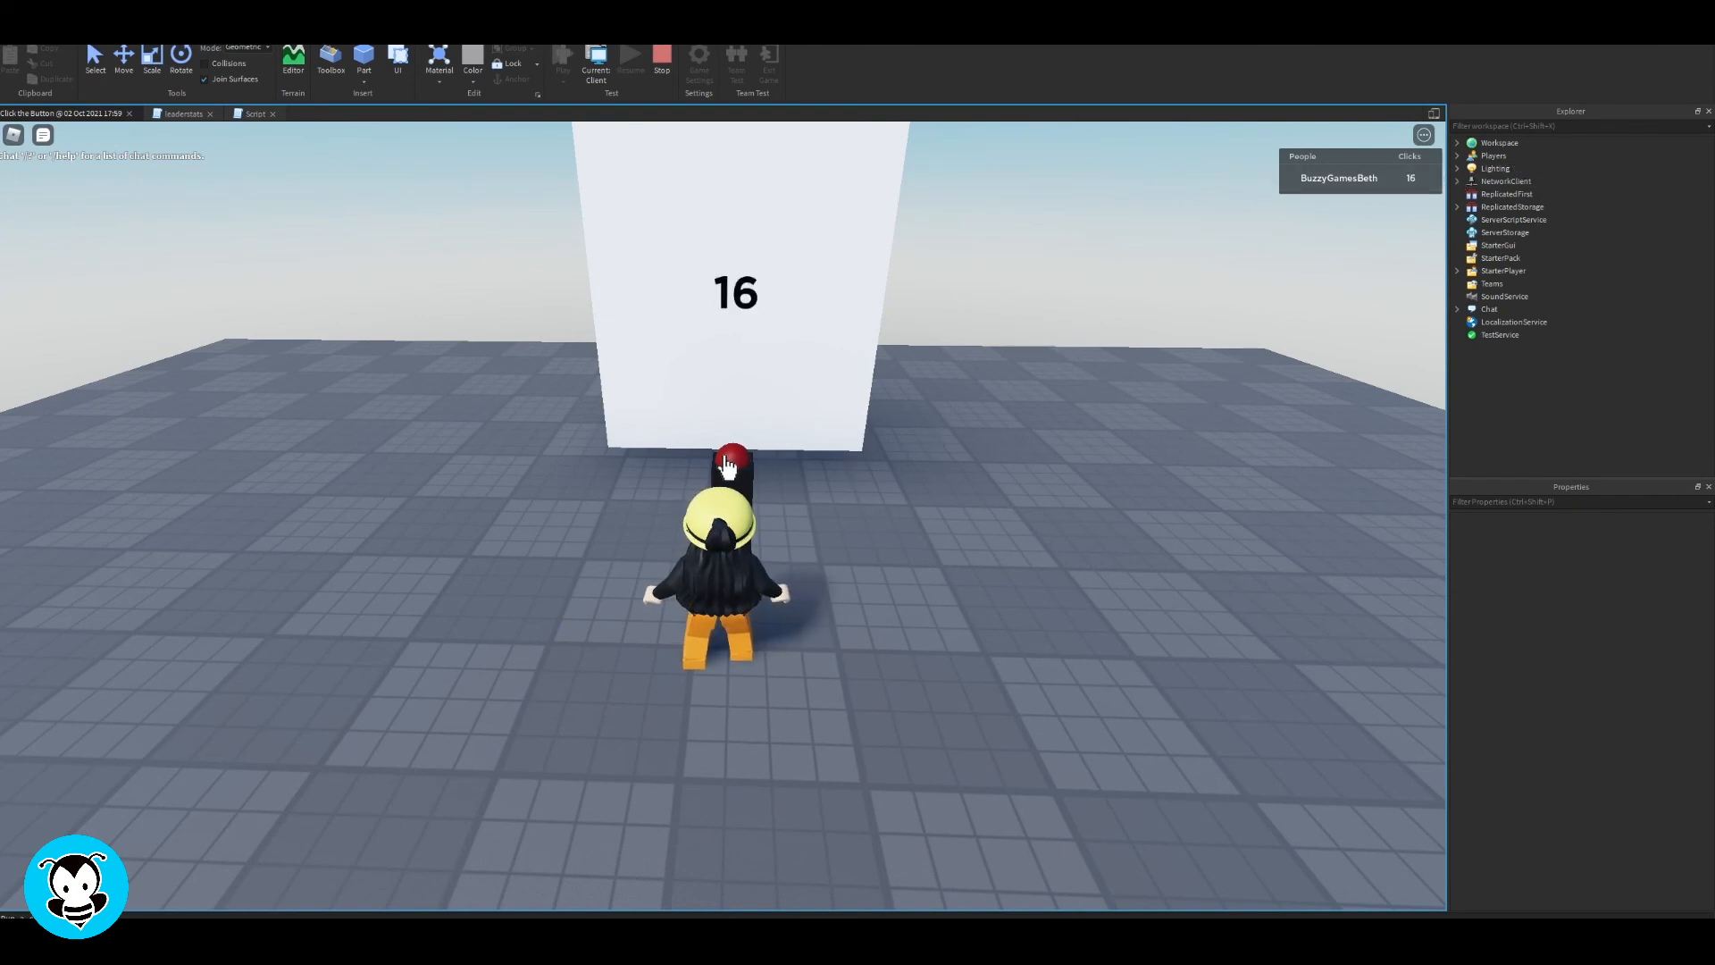
left_click(731, 459)
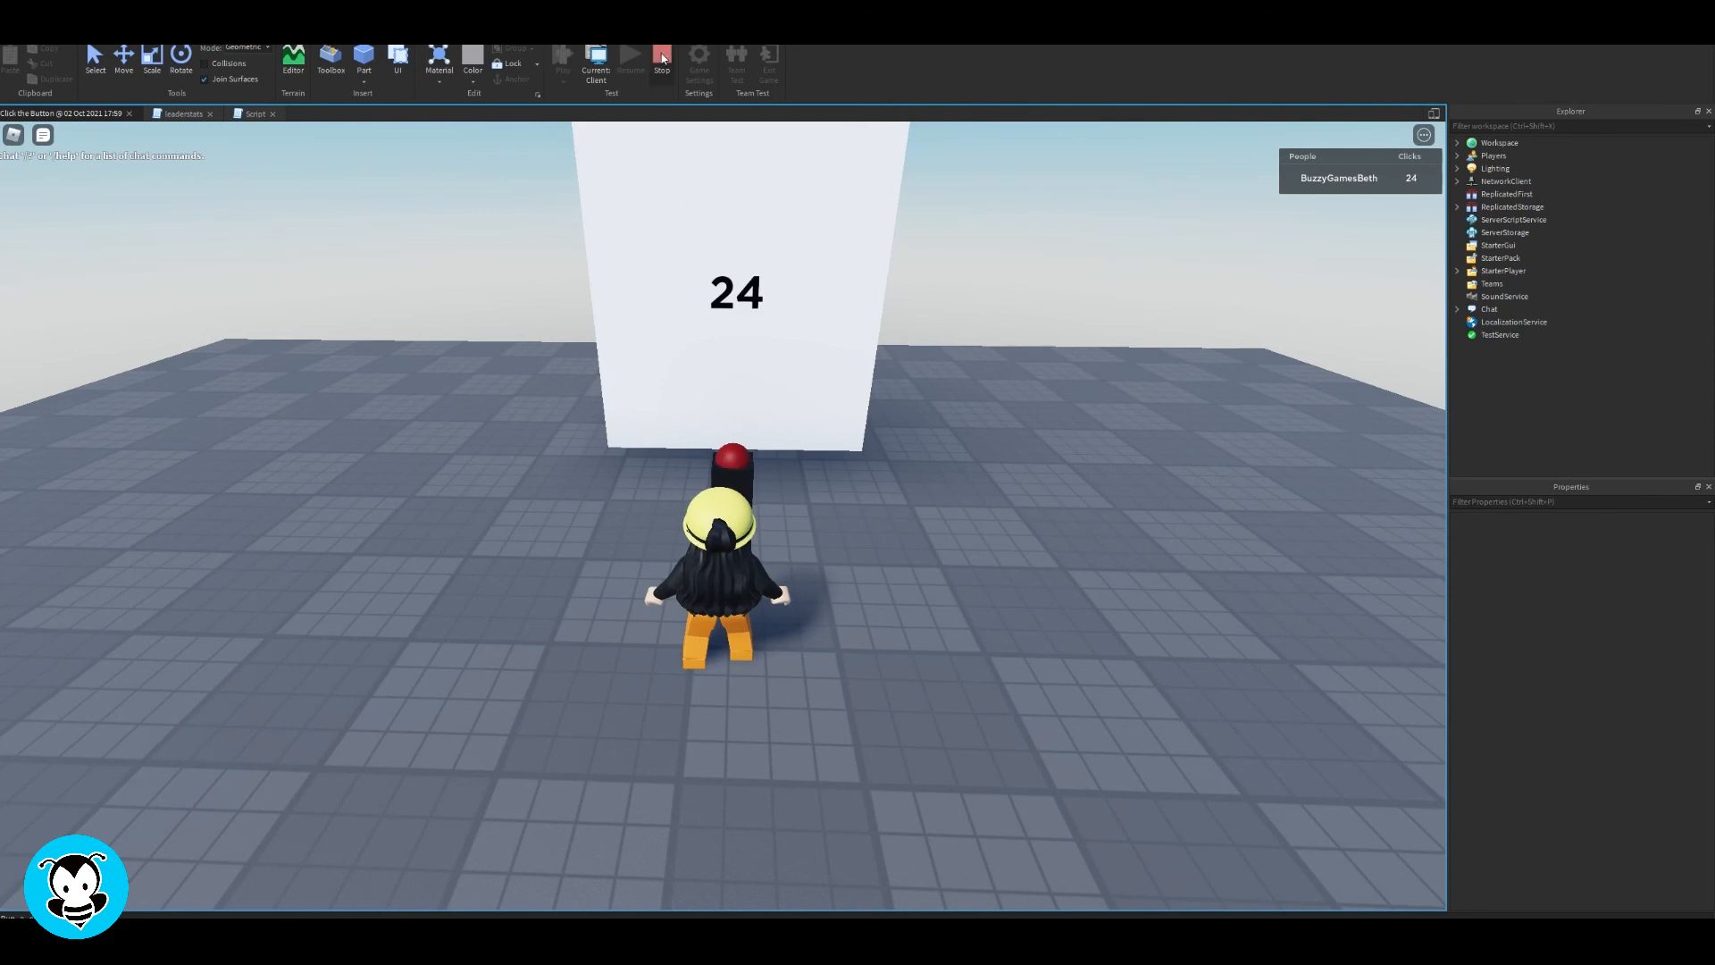
left_click(661, 61)
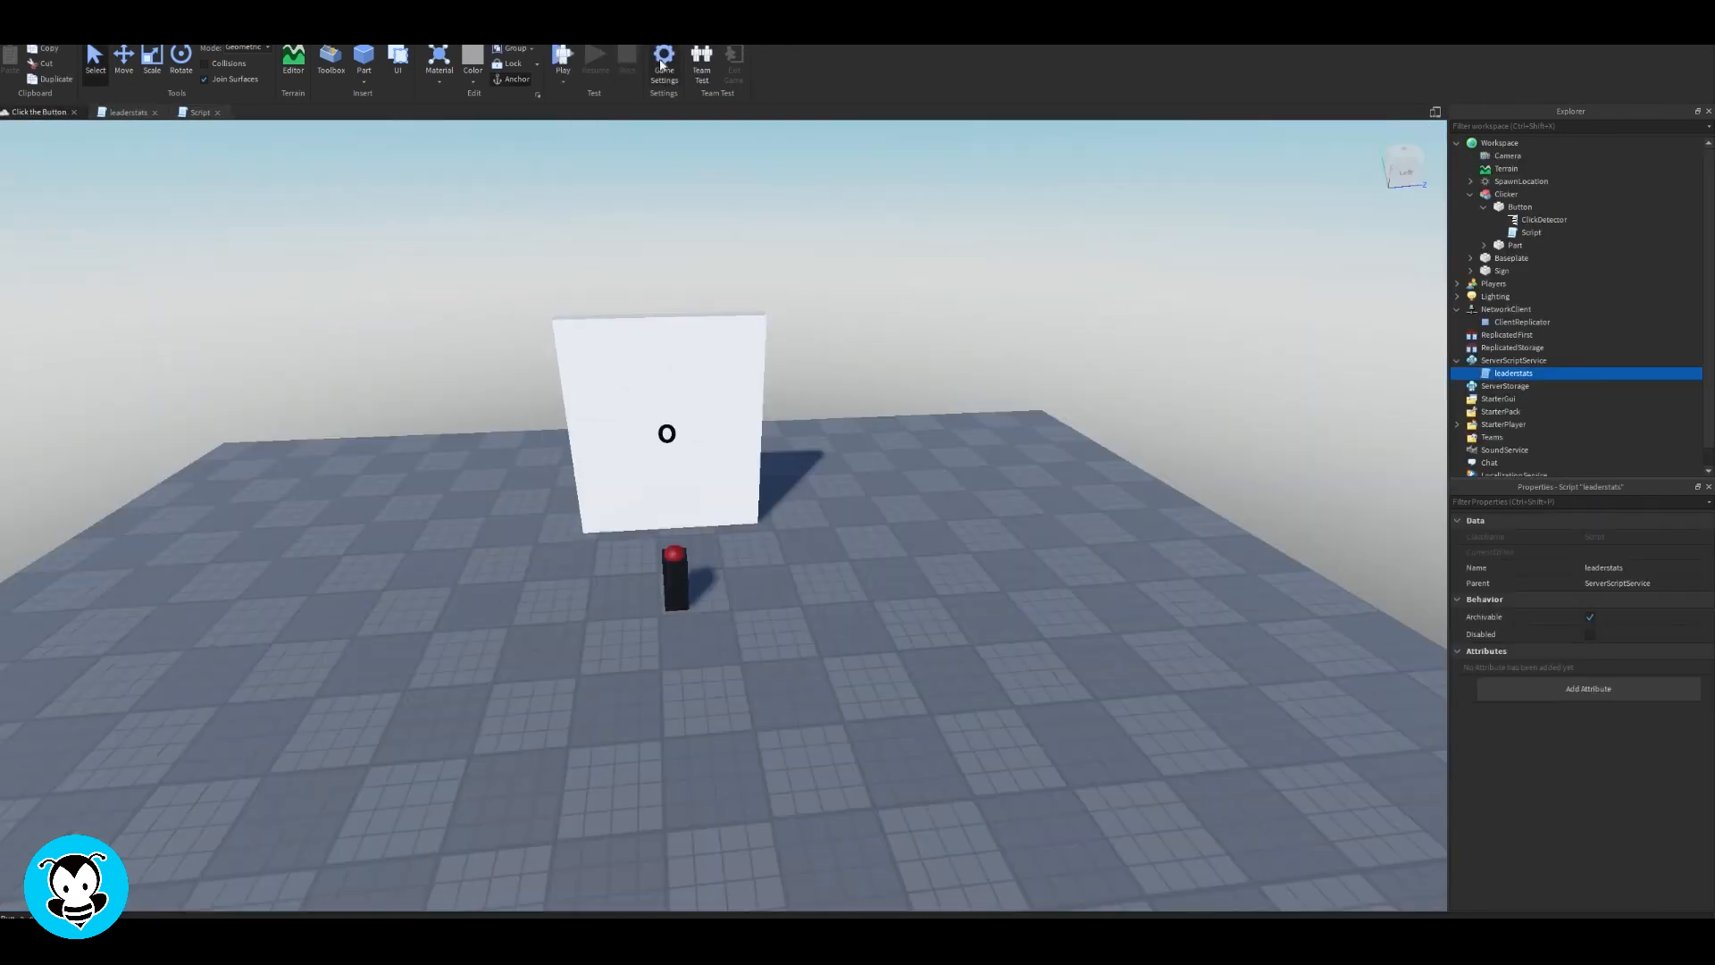